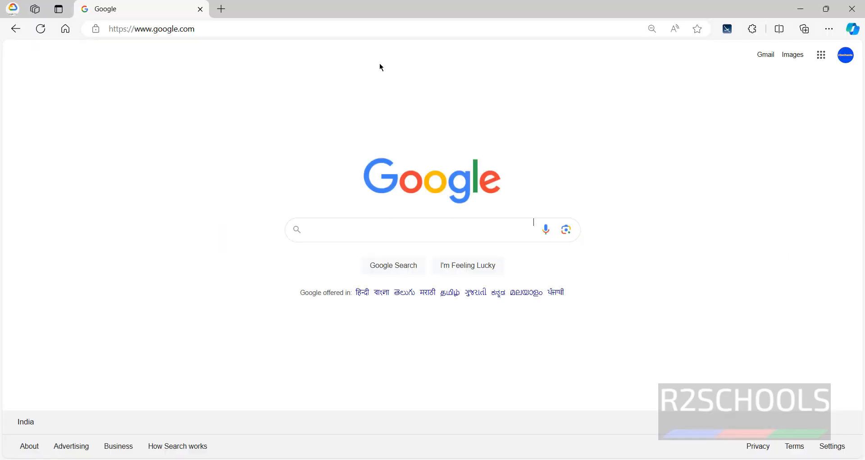
- Go to debian.org and follow the 'Other downloads' link
text(debian.org)
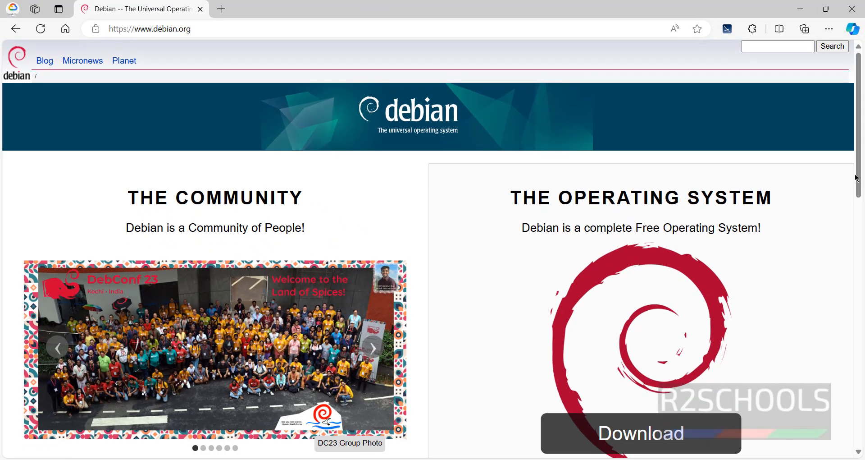
scroll(down, 3)
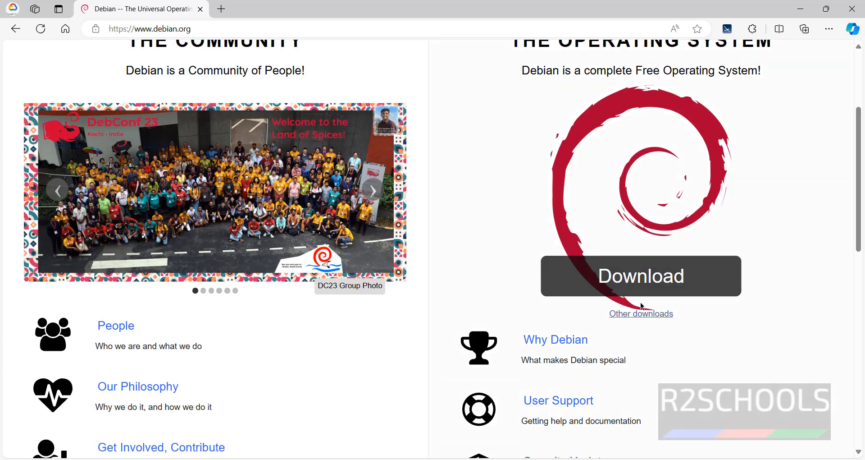
mouse_move(641, 313)
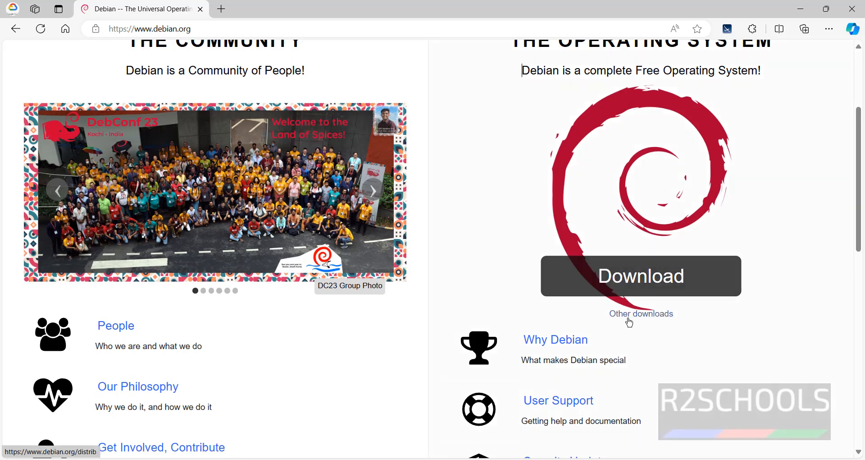
click(641, 314)
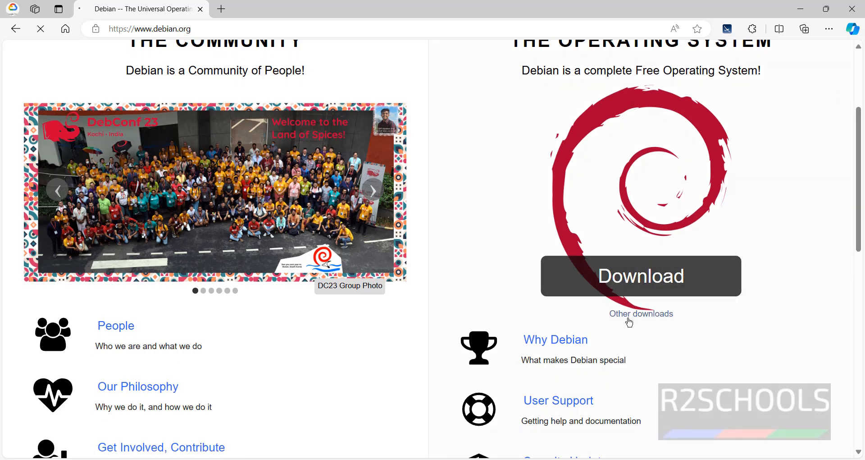
- Open Debian's CD/DVD image download page and scroll back up
click(641, 312)
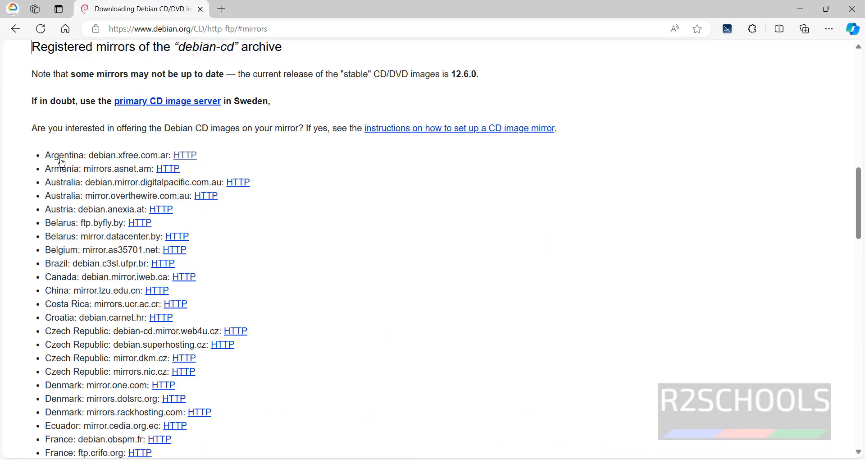
mouse_move(864, 110)
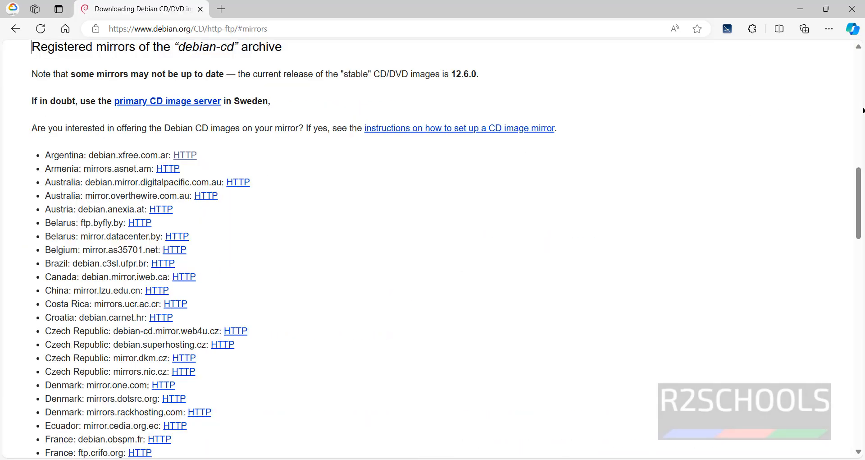
scroll(up, 3)
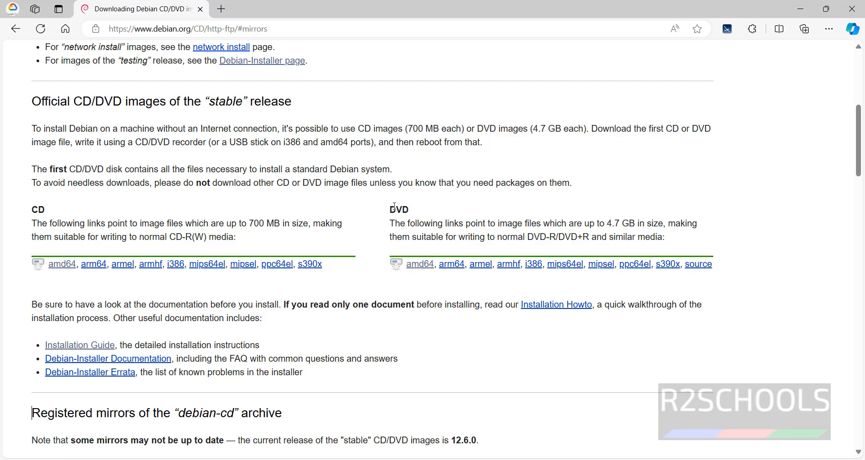
mouse_move(407, 284)
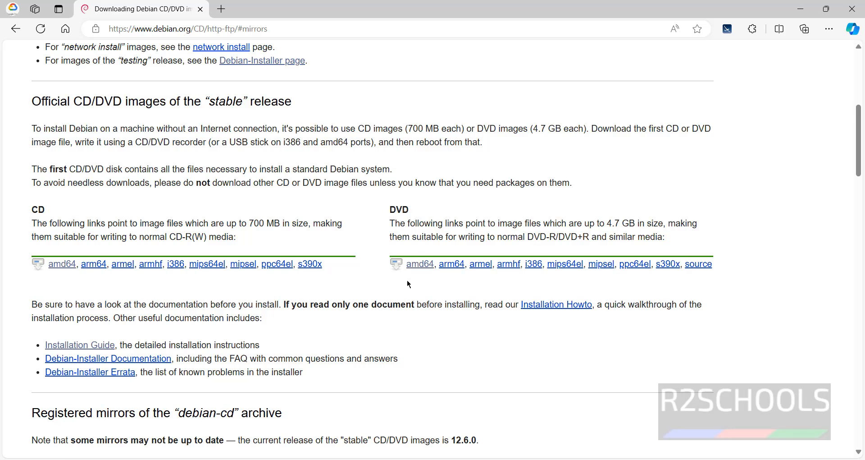
mouse_move(420, 263)
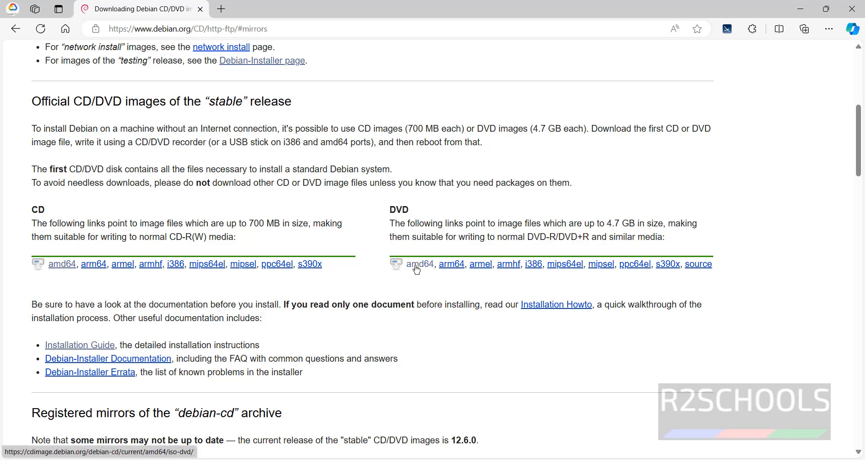
mouse_move(533, 263)
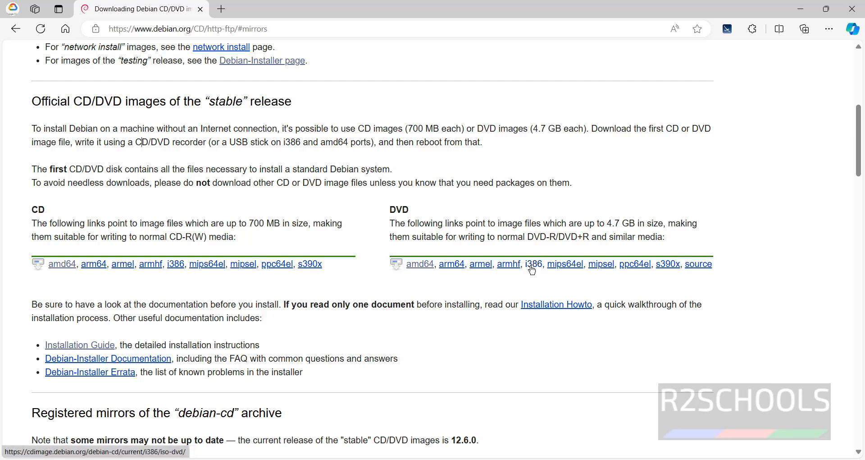
mouse_move(419, 263)
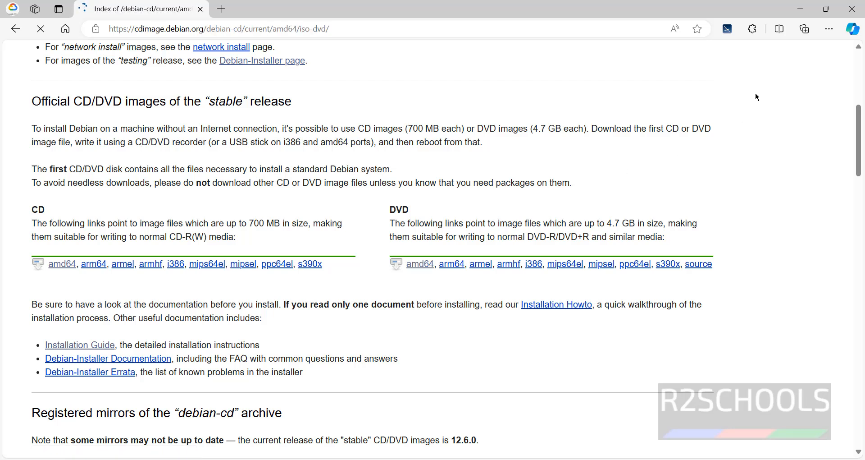
- Start downloading debian-12.6.0-amd64-DVD-1.iso, then search for 'vmware Workstation Pro'
scroll(down, 3)
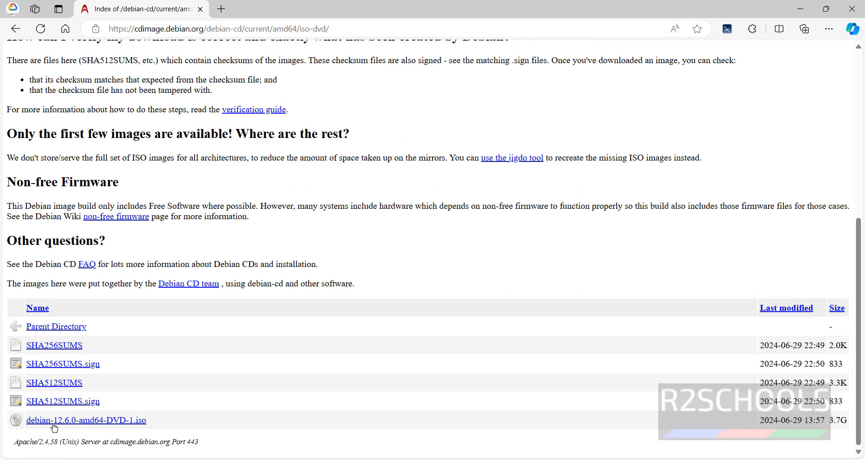
mouse_move(561, 439)
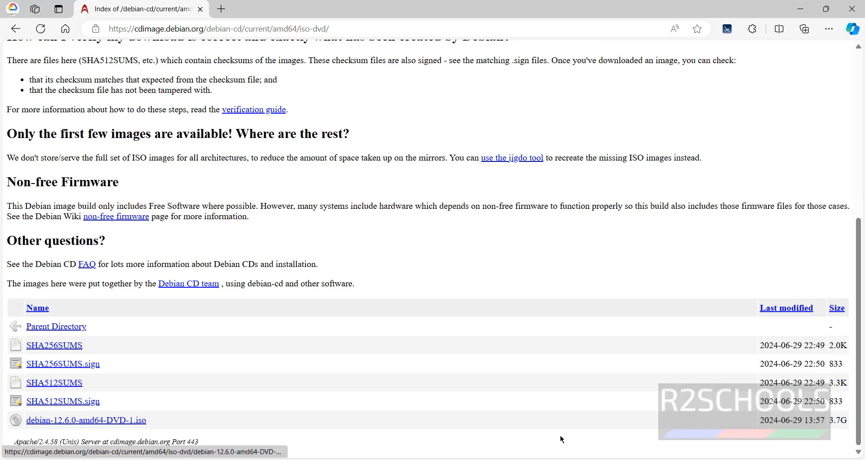
mouse_move(641, 396)
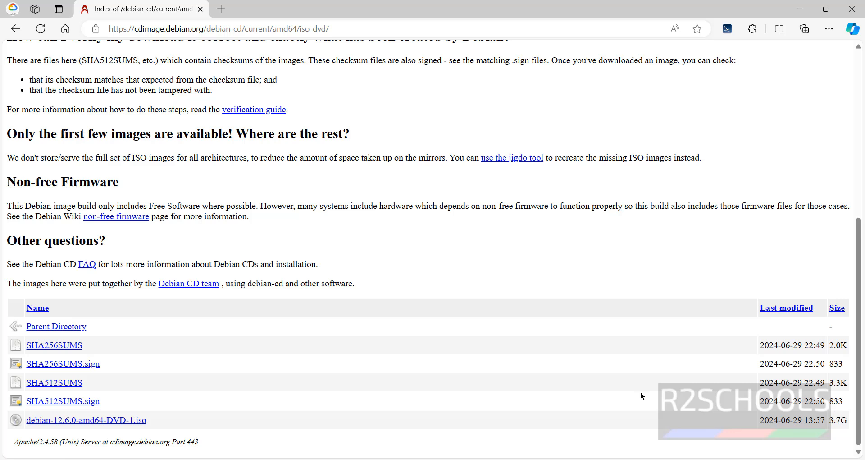
mouse_move(95, 423)
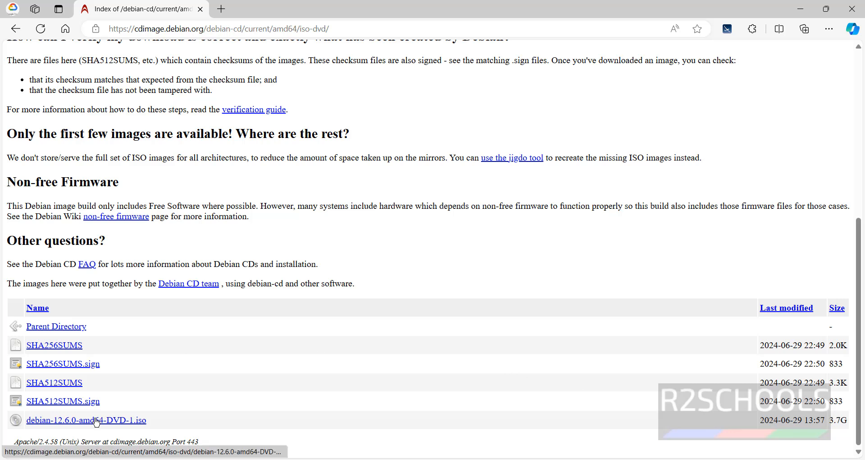
click(86, 421)
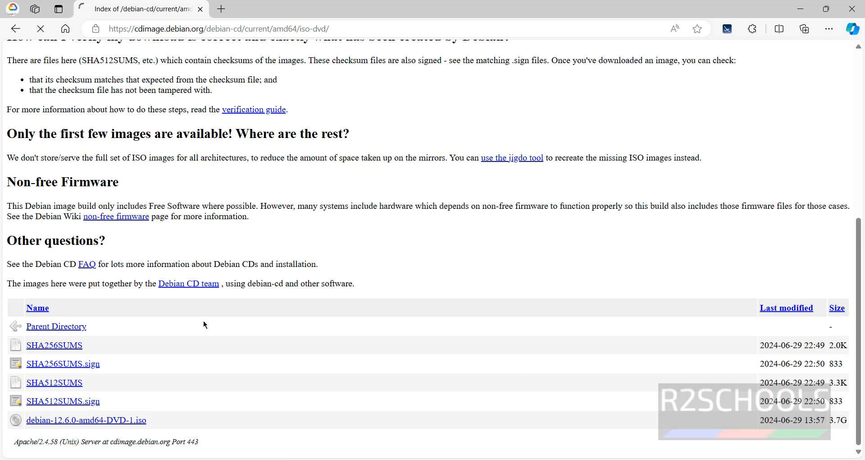
mouse_move(744, 98)
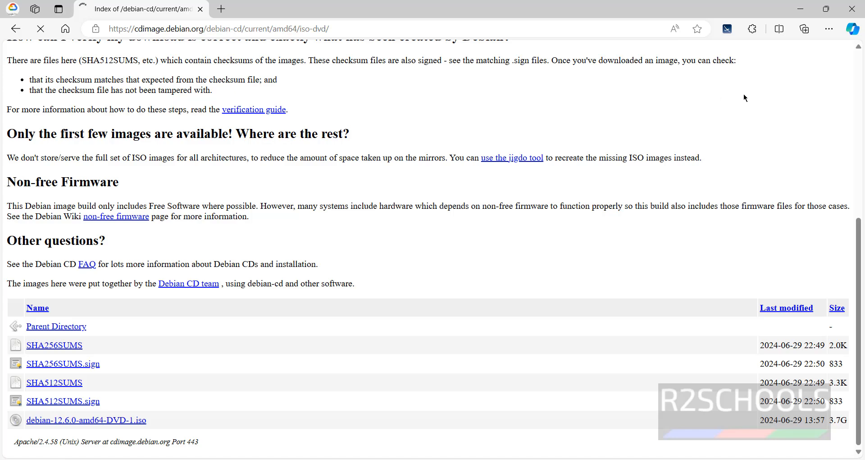
click(782, 39)
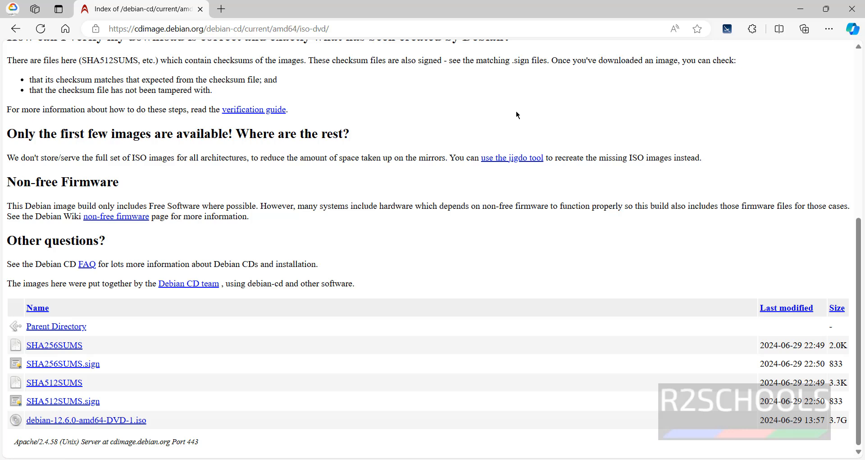
text(vmware Workstation Pro)
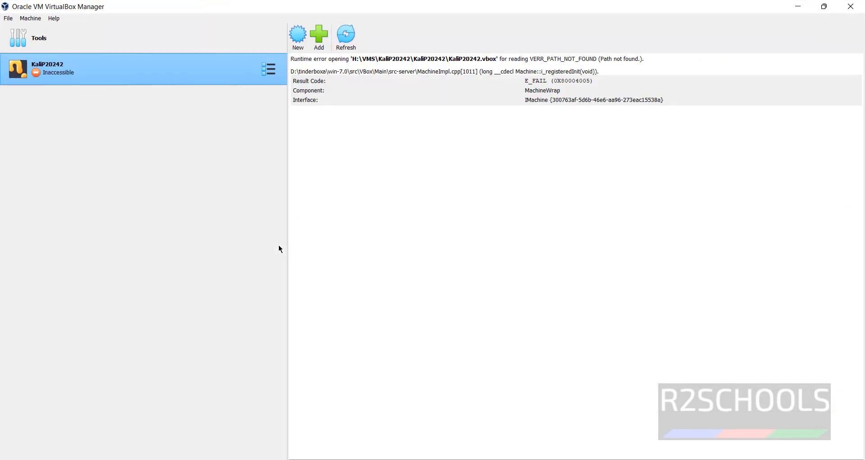
mouse_move(104, 77)
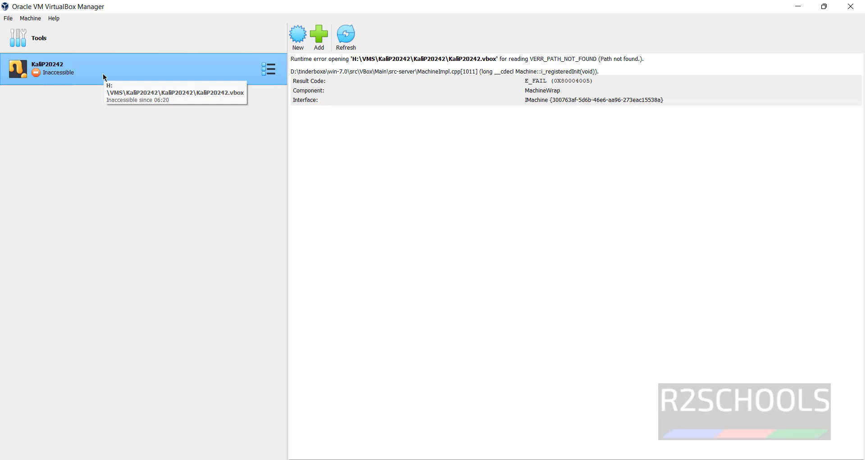
mouse_move(298, 35)
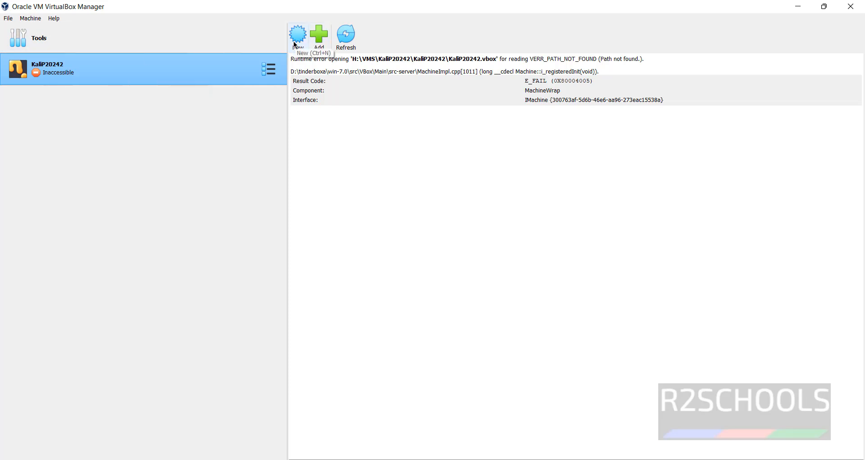
click(30, 18)
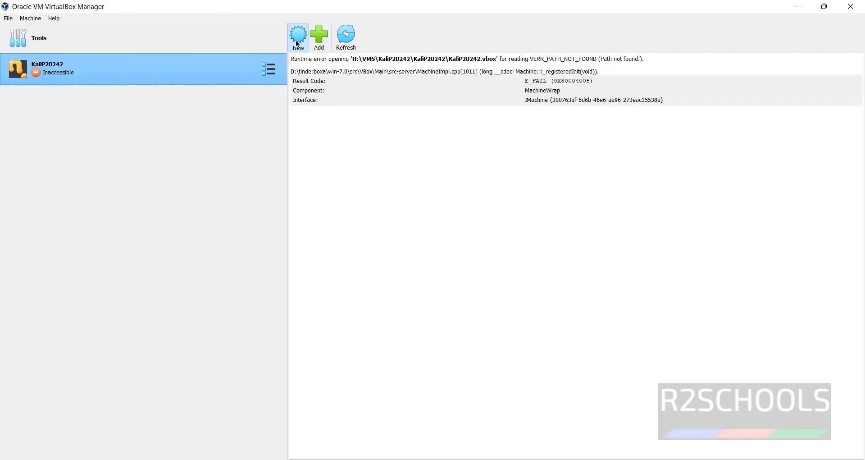
- Start a new virtual machine named debian126 and show the folder choices
click(298, 36)
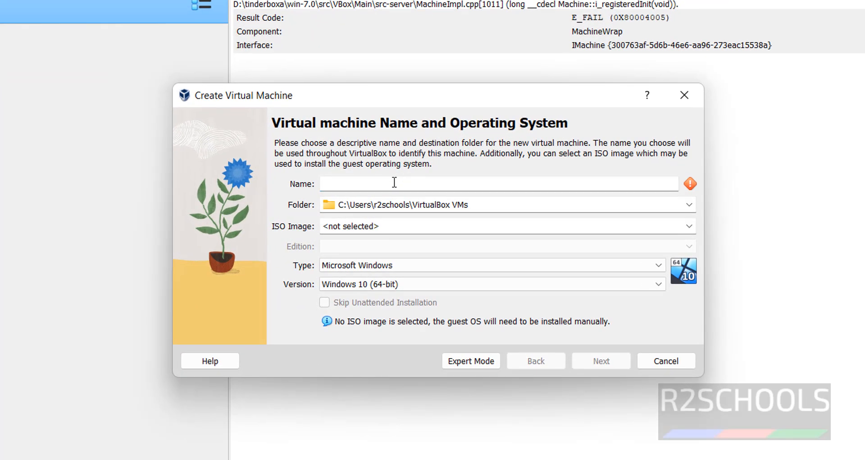
text(d)
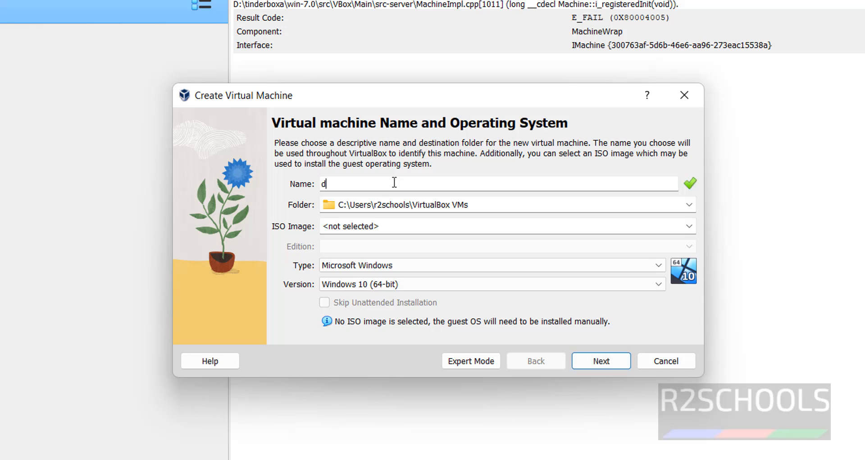
text(ebian126)
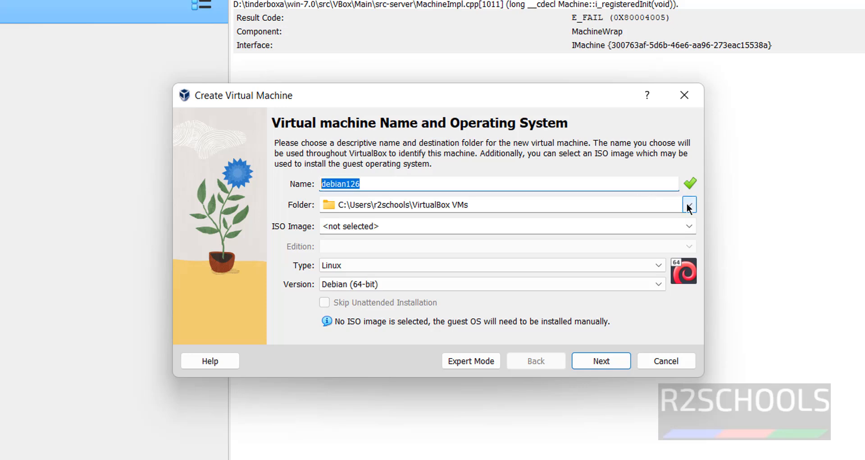
click(689, 205)
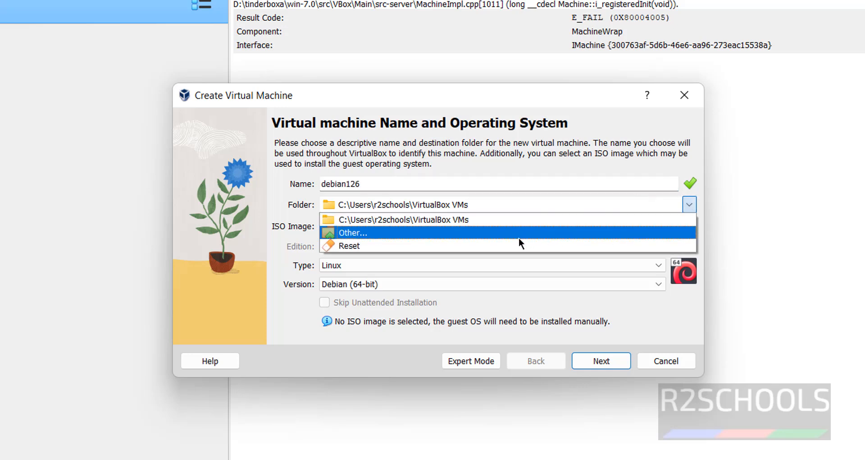
mouse_move(525, 234)
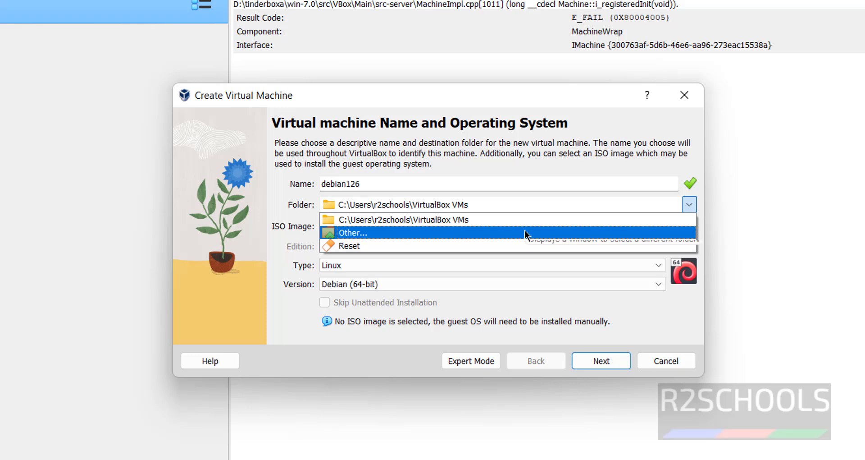
- Create and select the folder H:\VMS\debian126 as the machine folder
click(352, 232)
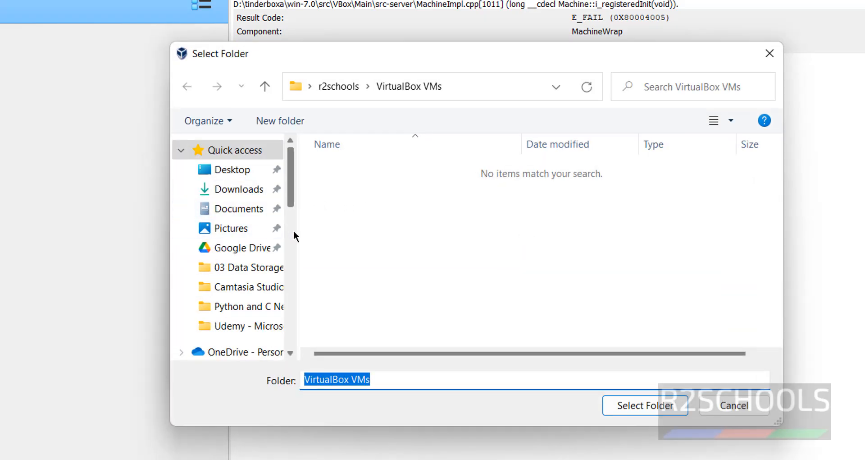
scroll(down, 3)
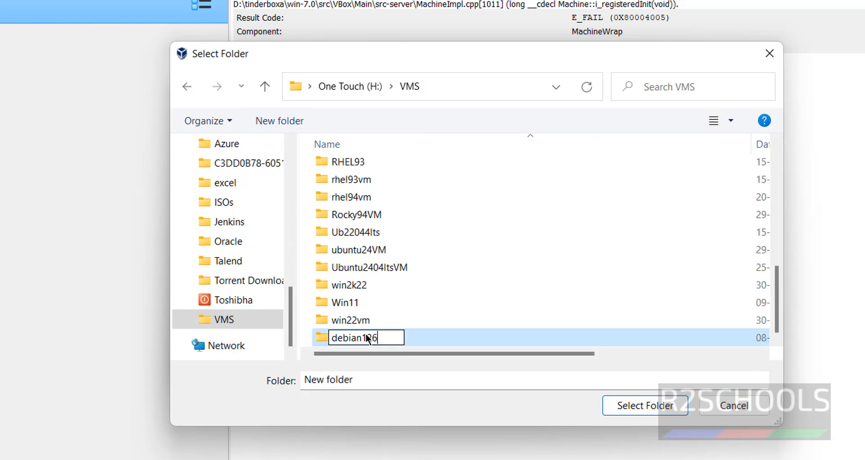
key(Return)
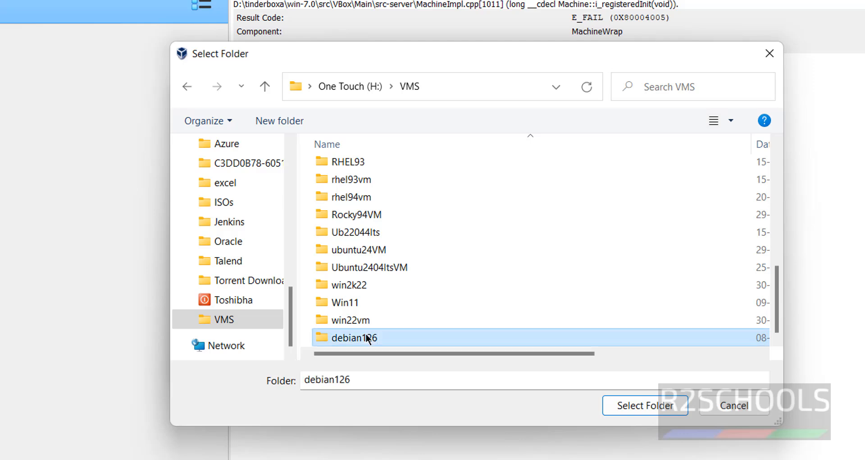
click(644, 405)
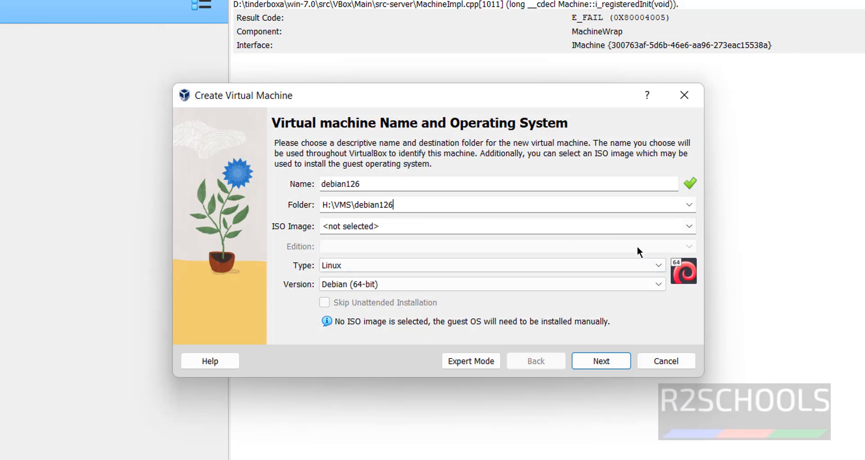
- Choose debian-12.6.0-amd64-DVD-1.iso from Downloads as the ISO image
click(688, 225)
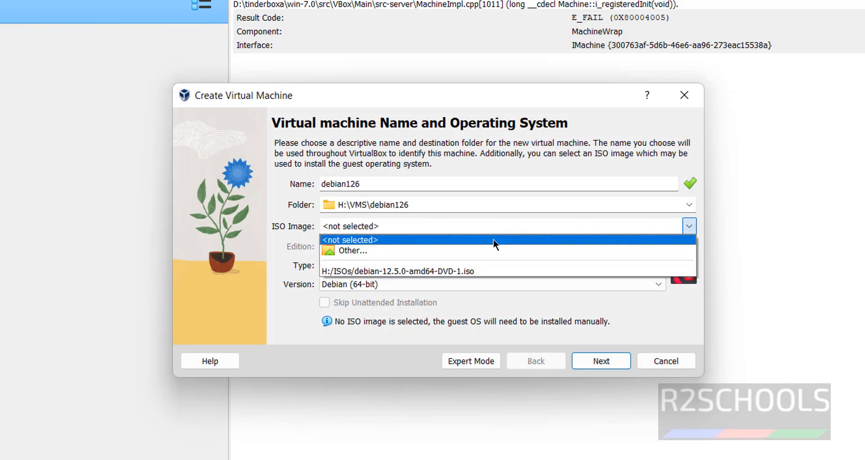
click(351, 250)
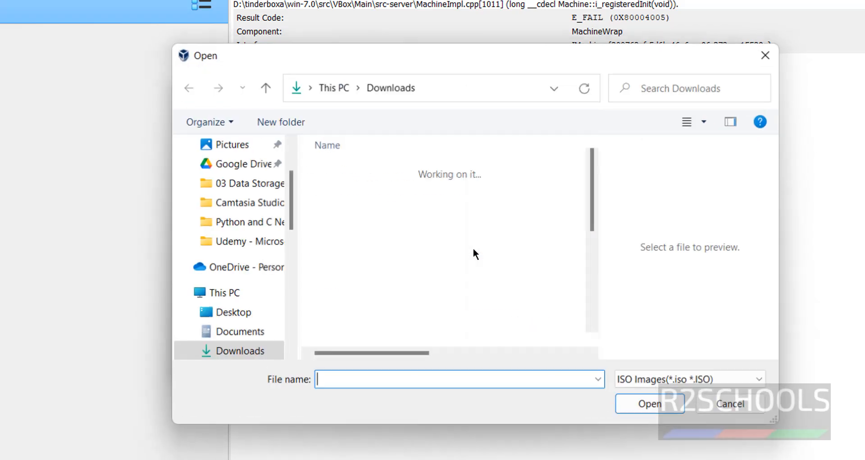
click(407, 188)
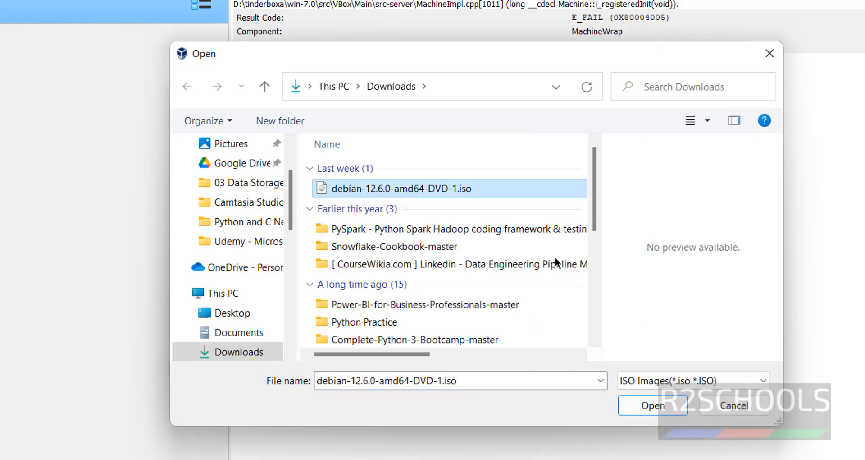
mouse_move(653, 405)
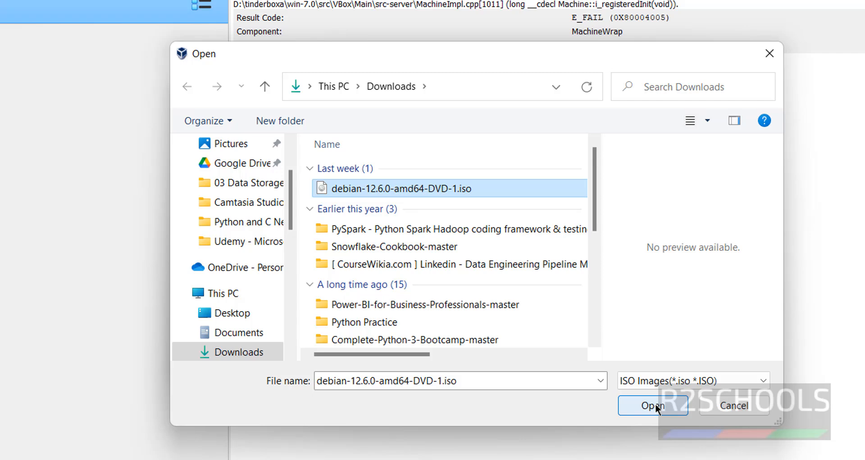
click(653, 405)
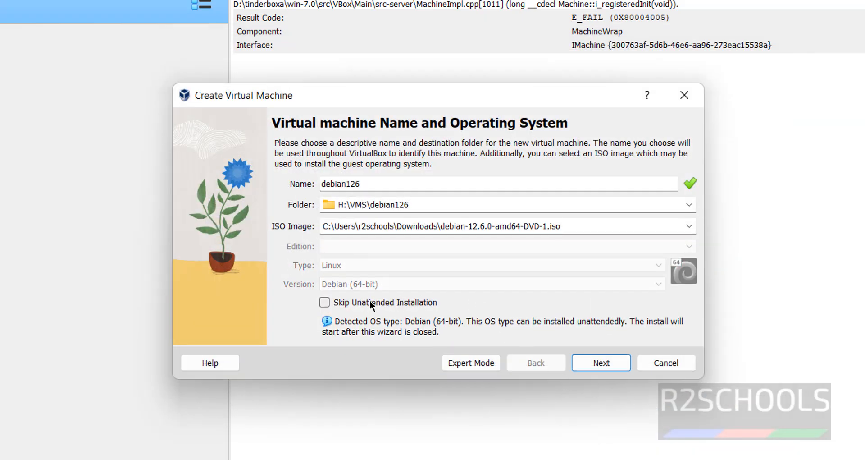
- Tick Skip Unattended Installation and continue to hardware settings
click(325, 302)
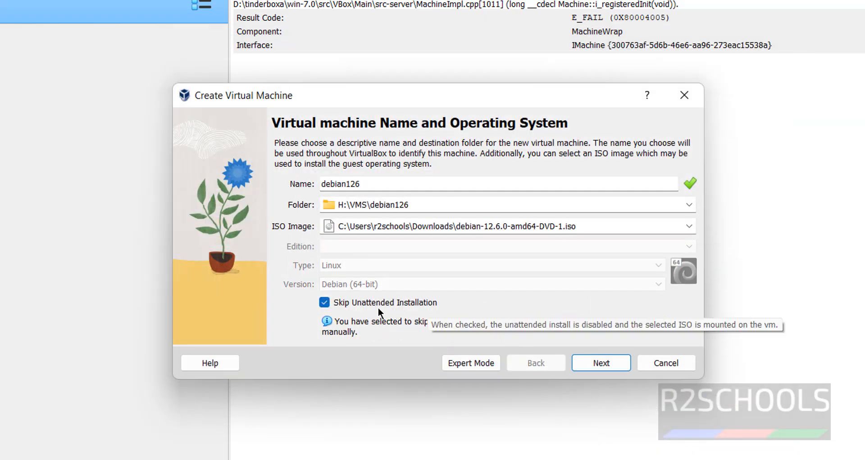
mouse_move(393, 335)
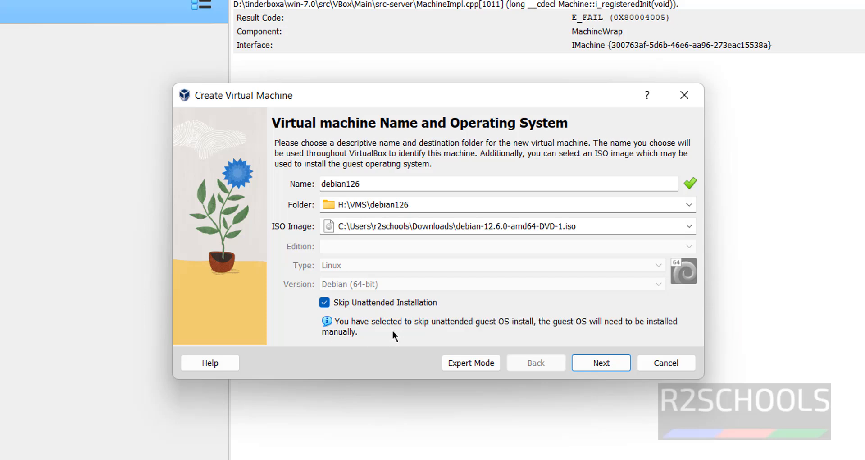
mouse_move(592, 349)
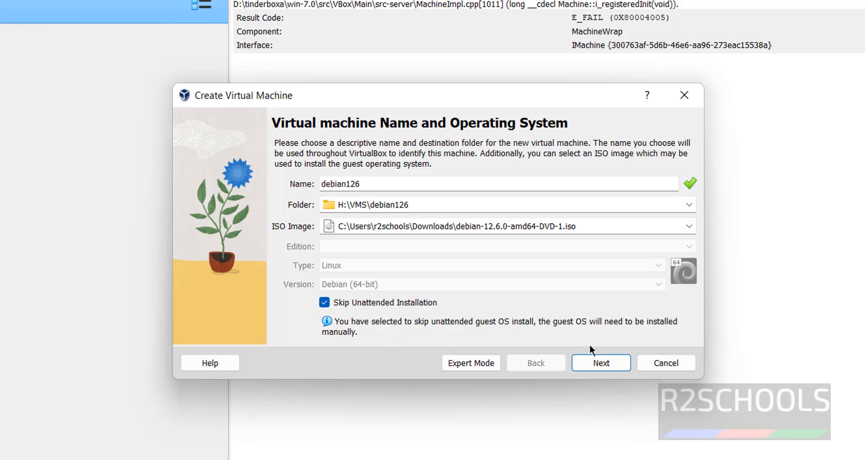
click(600, 362)
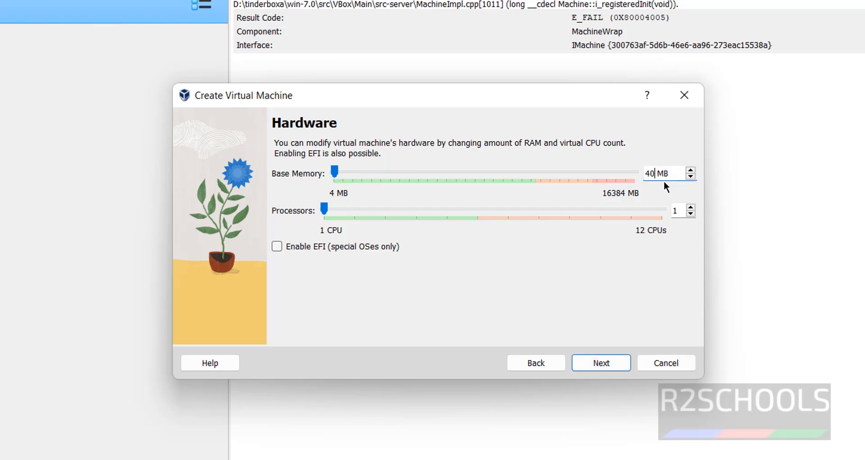
- Give debian126 4096 MB memory, 2 processors and a 100 GB disk, then finish
text(4096)
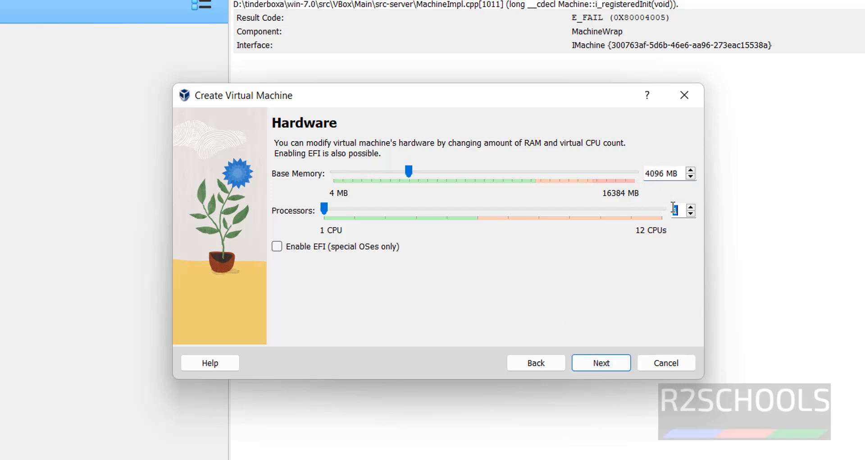
click(601, 363)
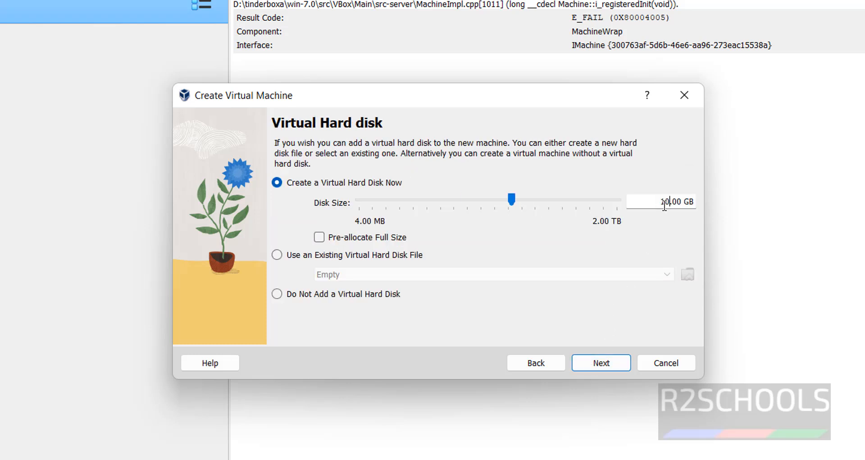
click(600, 362)
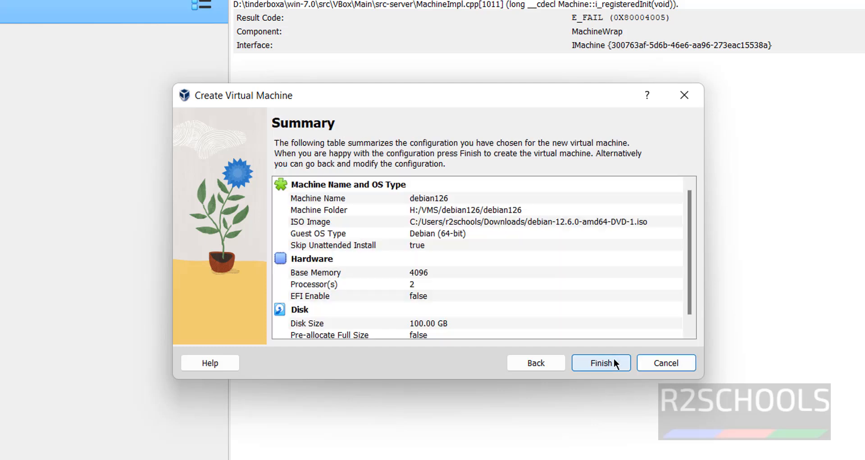
mouse_move(519, 356)
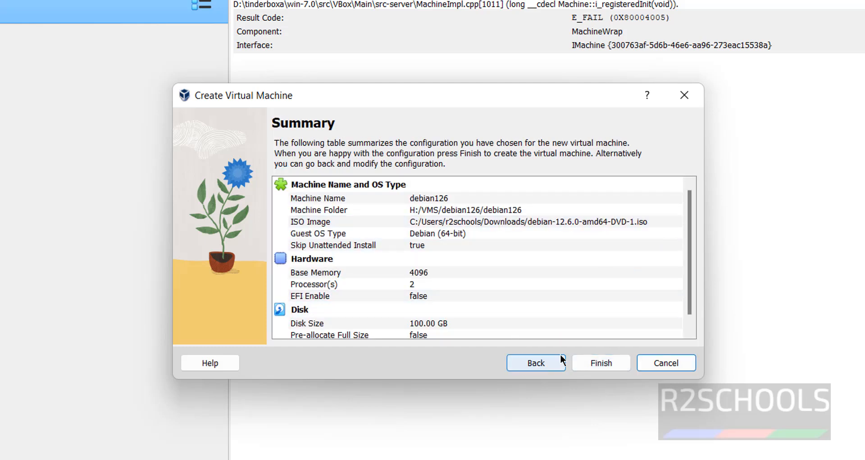
mouse_move(600, 363)
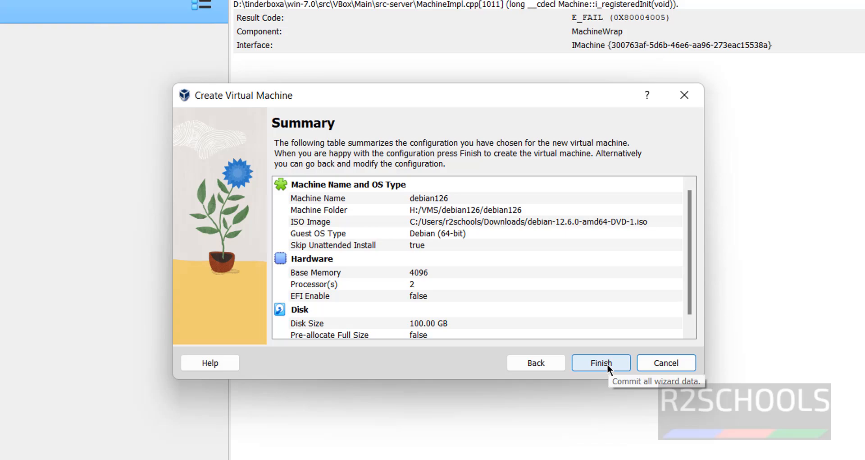
click(600, 362)
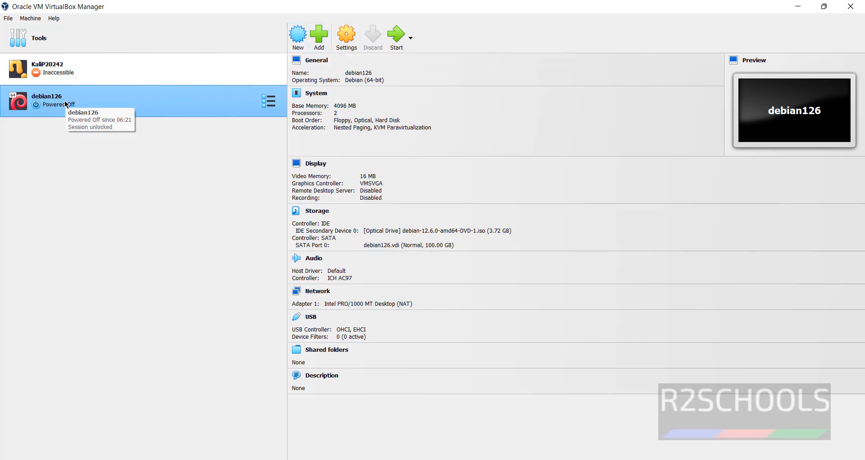
mouse_move(347, 37)
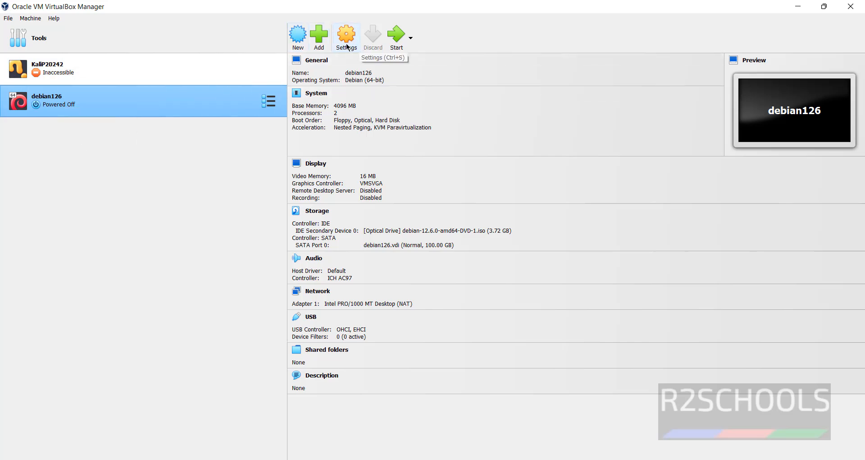
click(347, 32)
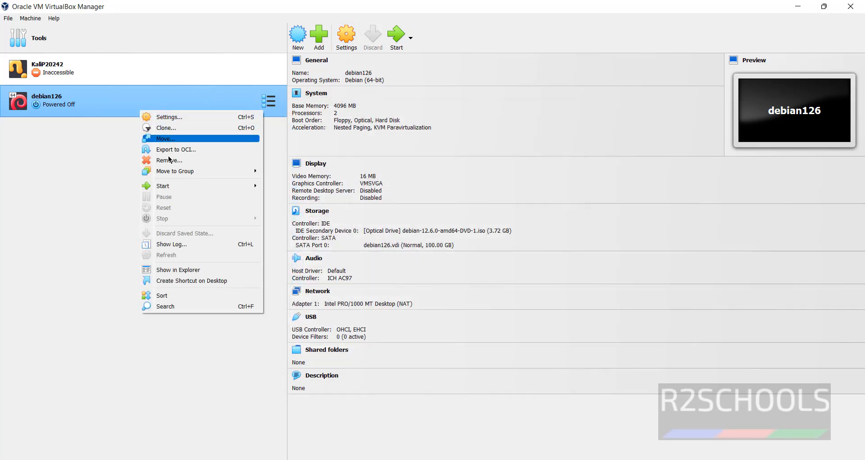
mouse_move(75, 185)
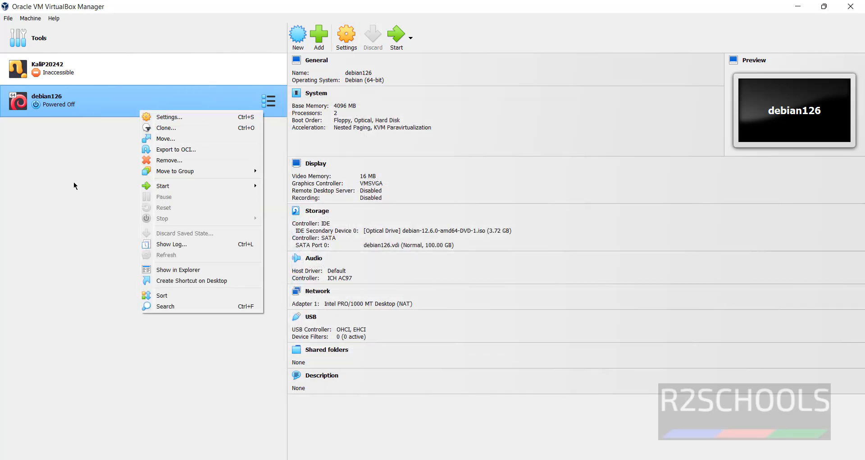
click(31, 18)
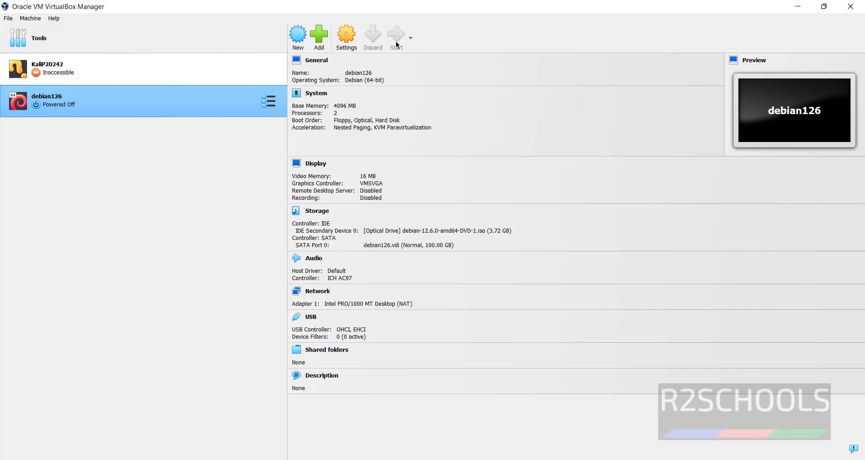
- Power on debian126 and pick Graphical install from the boot menu
click(396, 35)
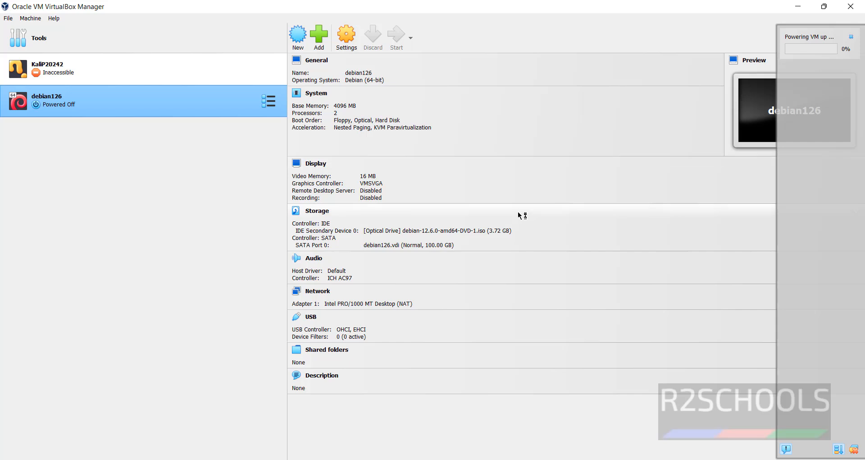
click(396, 37)
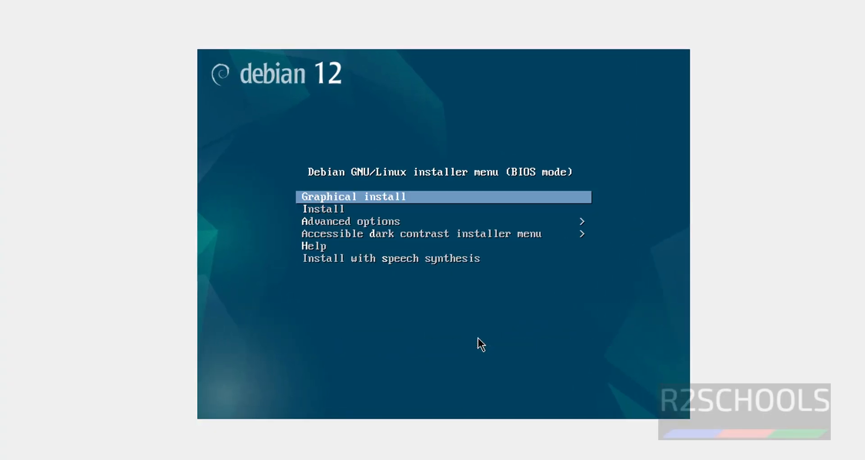
key(Down)
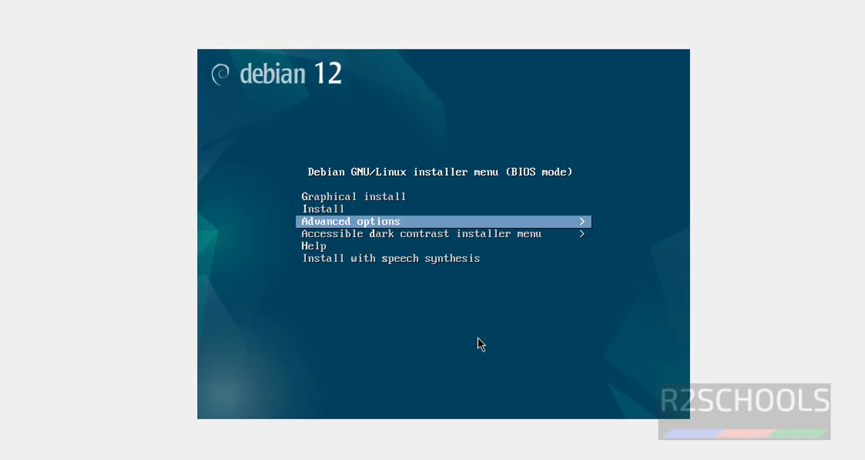
key(Up)
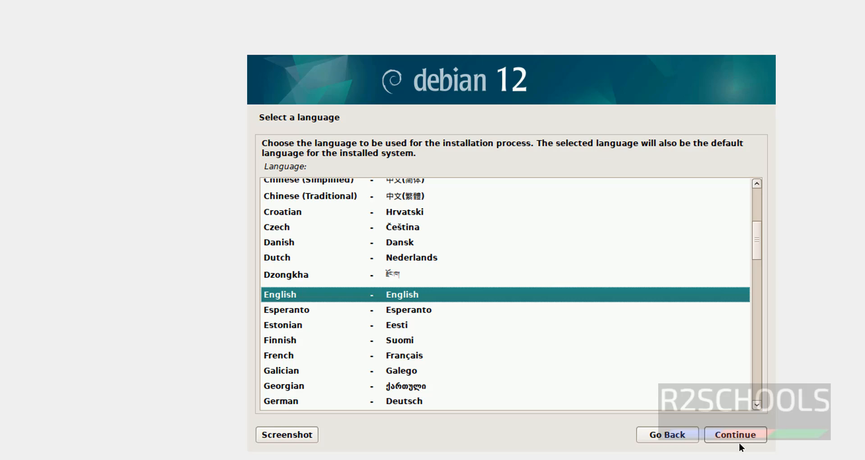
- Accept English language, United States location and American English keymap
click(735, 433)
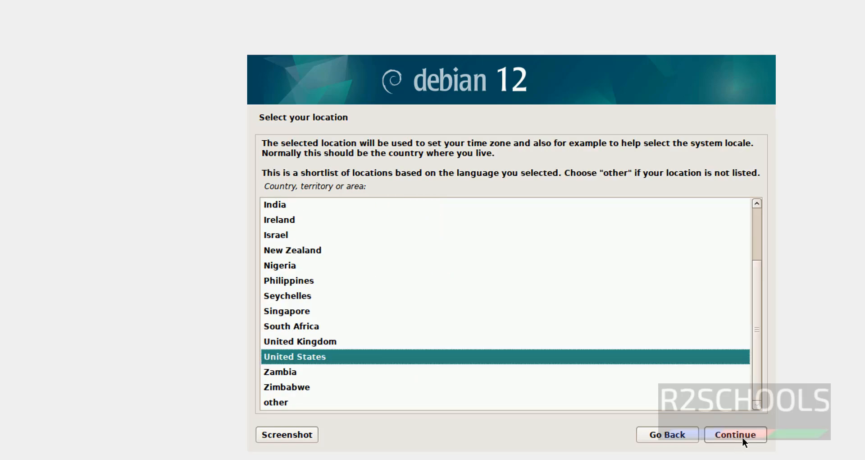
click(736, 434)
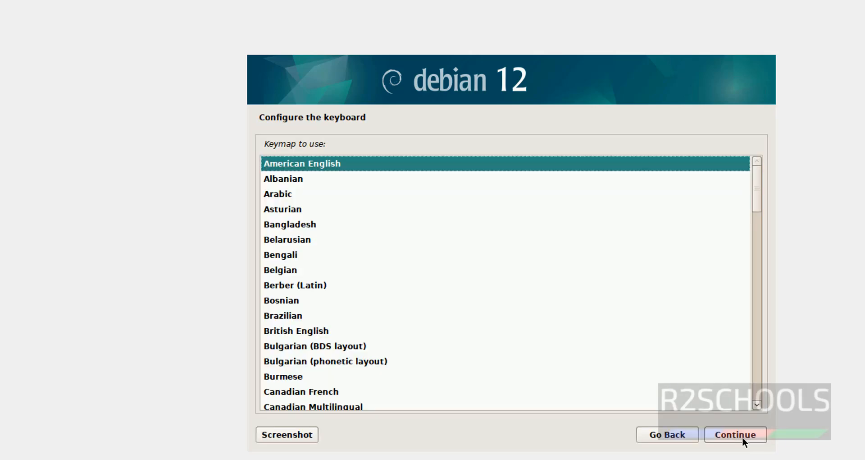
click(735, 434)
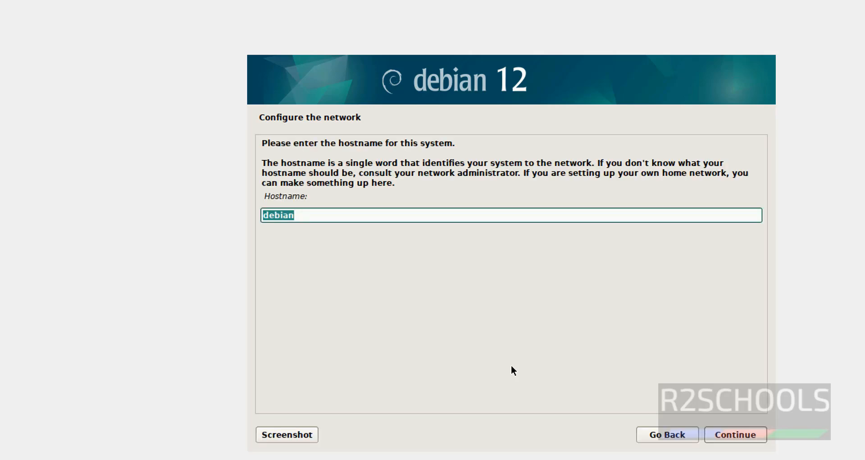
- Set the hostname to db126 and proceed with the domain name left blank
text(db12)
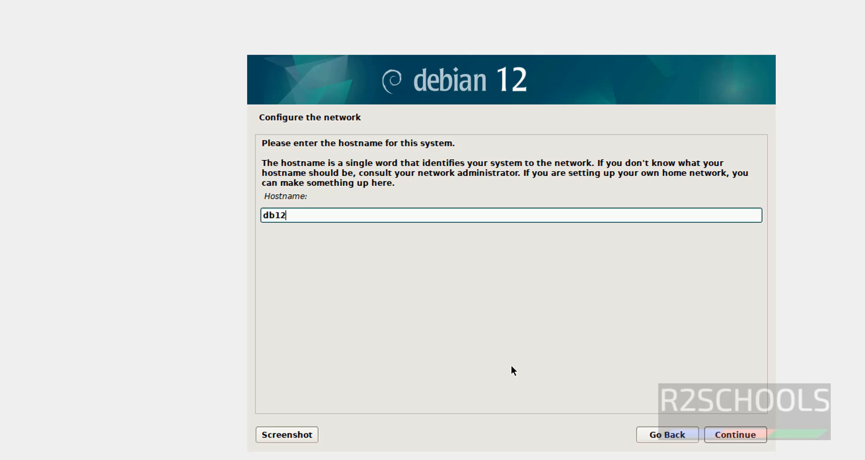
text(6)
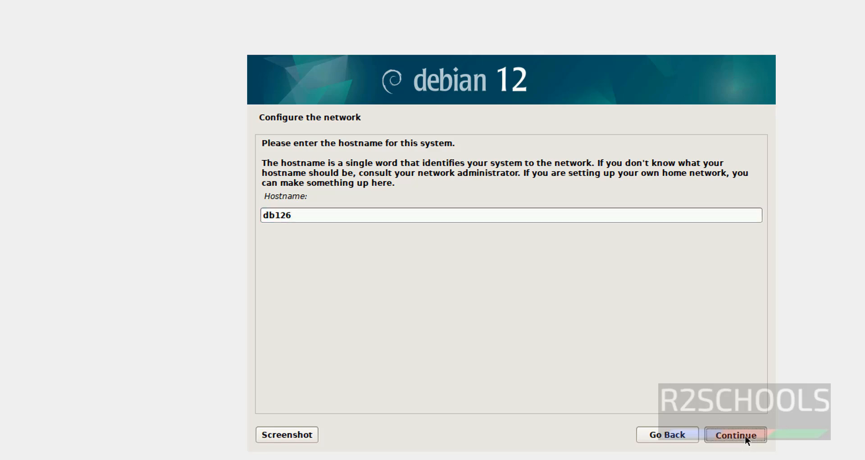
click(735, 435)
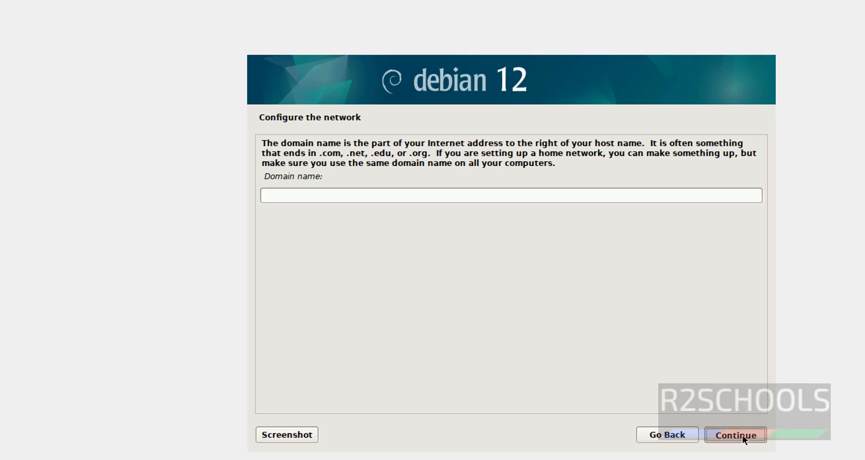
click(735, 435)
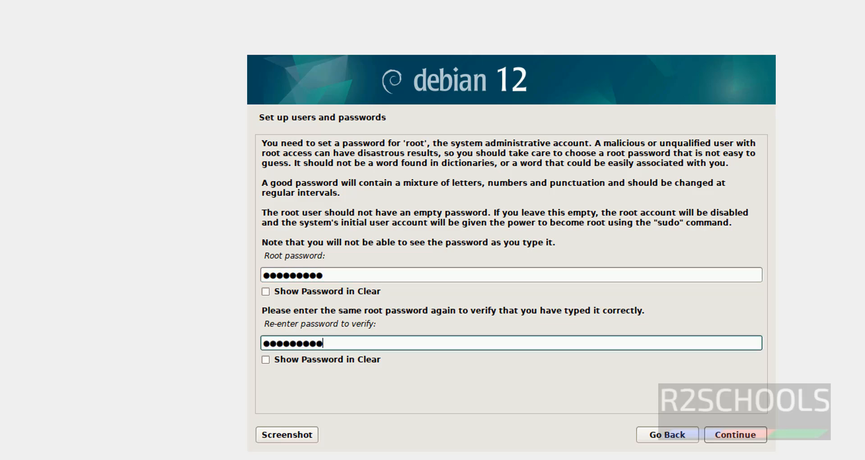
- Confirm the root password, create user r2schools with that username, and enter its password
click(734, 434)
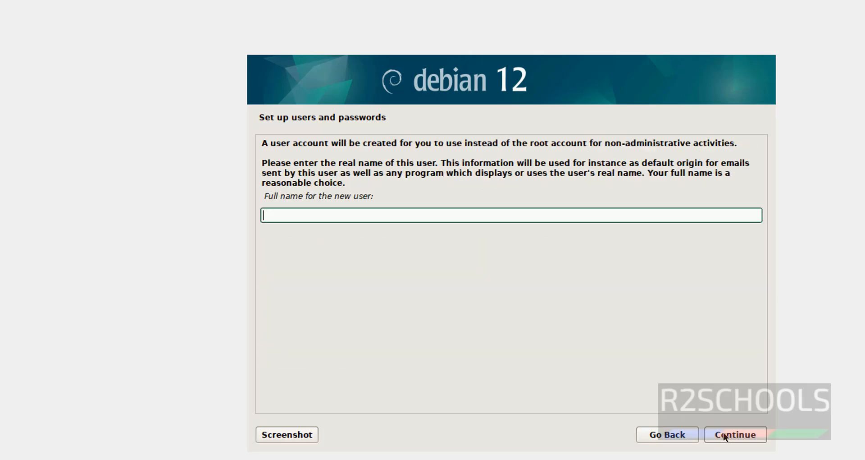
mouse_move(470, 219)
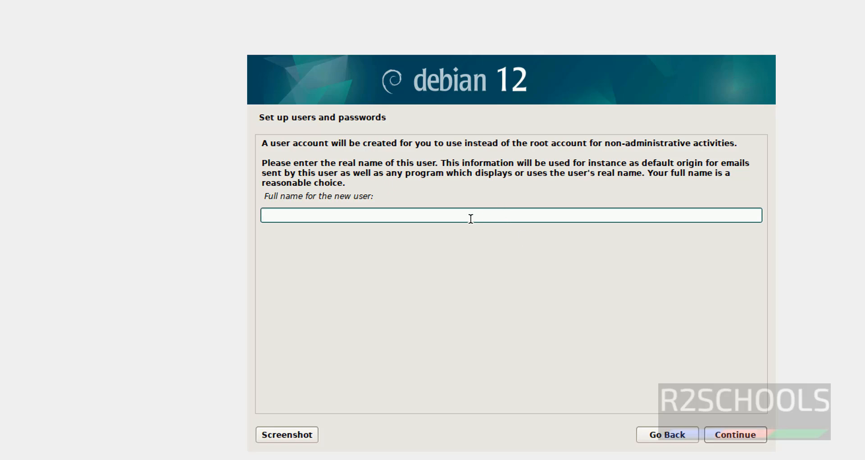
text(r2)
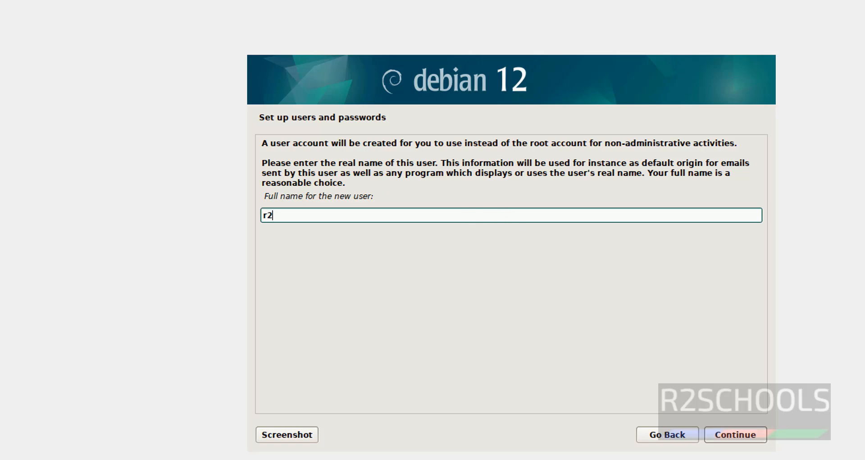
text(sch)
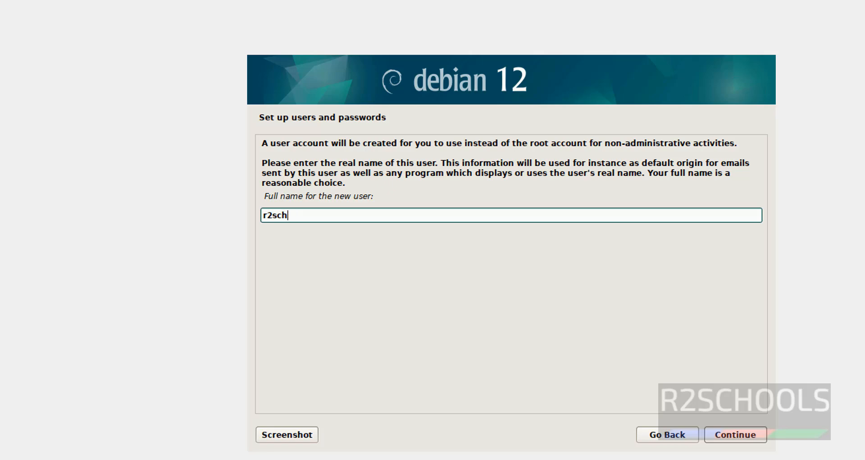
text(ools)
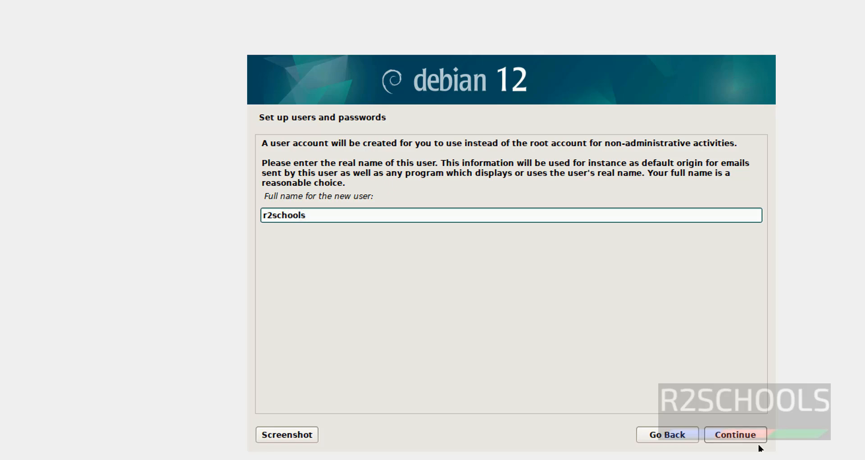
click(735, 434)
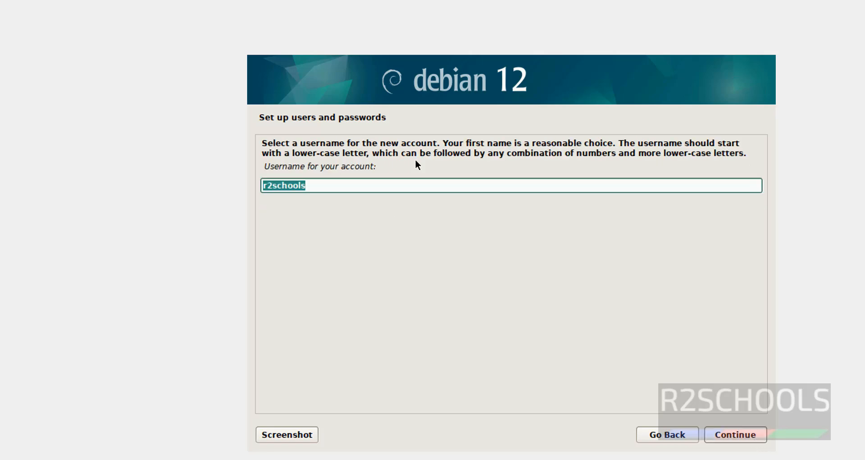
mouse_move(682, 427)
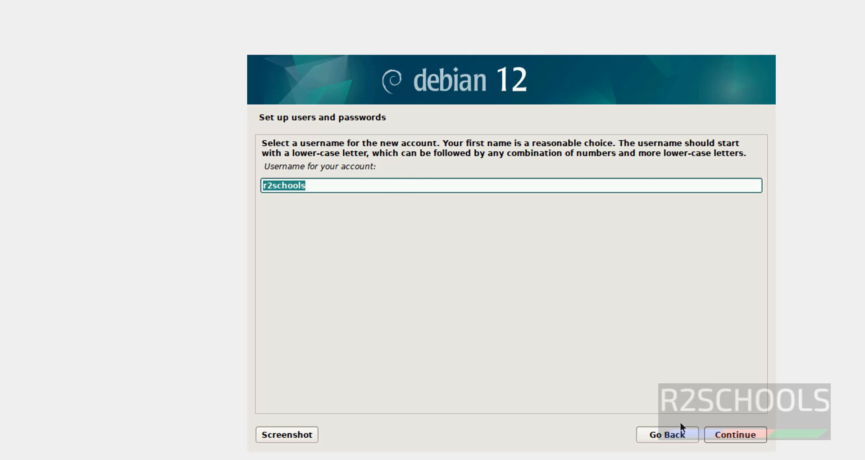
click(735, 435)
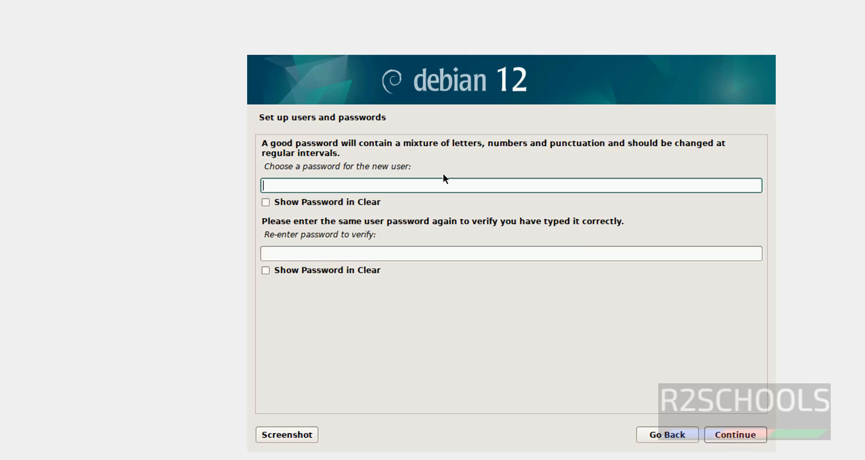
text(password)
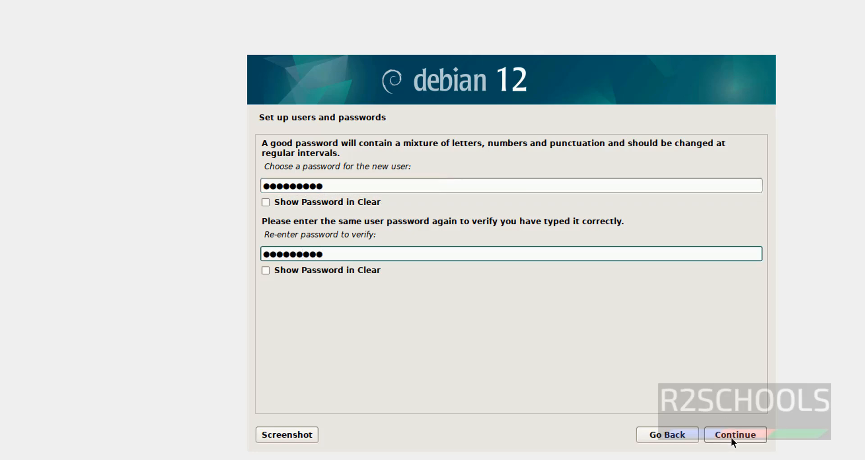
- Confirm the user password and keep the Eastern time zone
click(735, 434)
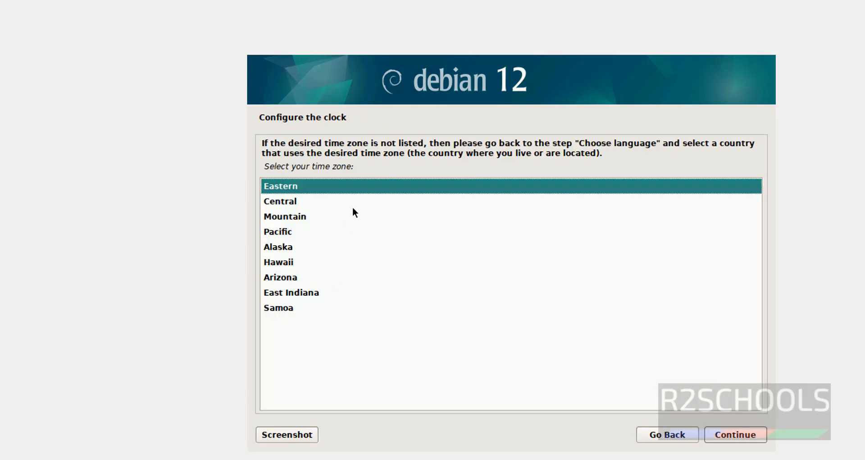
mouse_move(347, 204)
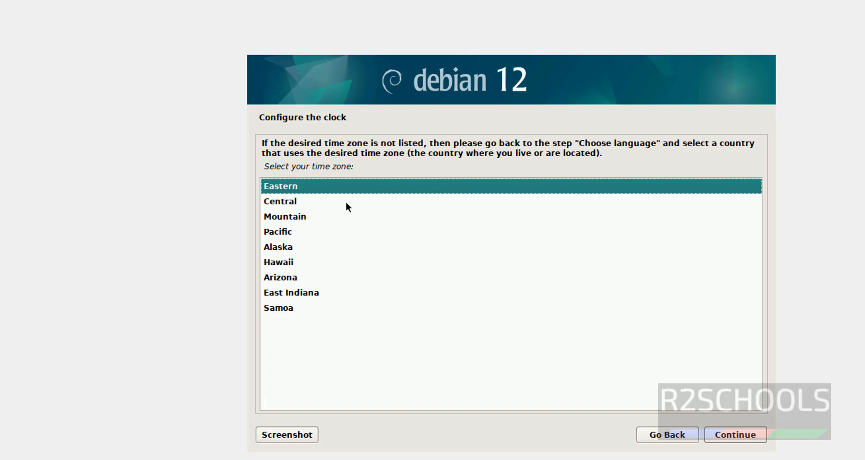
mouse_move(448, 250)
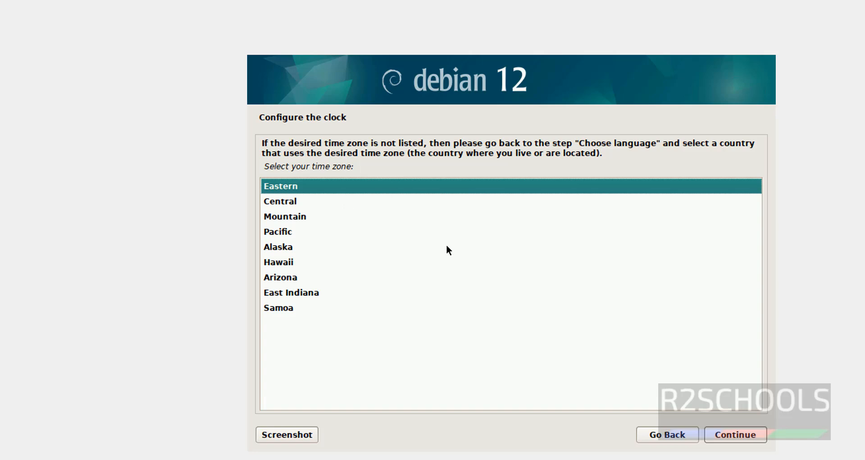
mouse_move(675, 359)
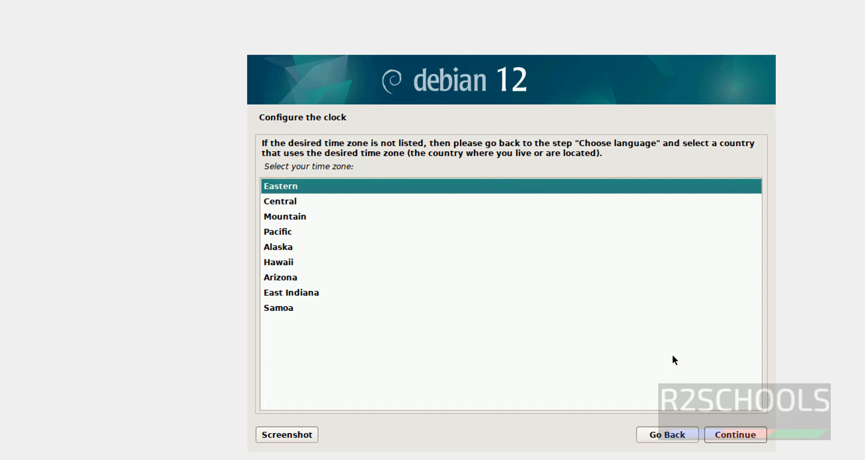
click(735, 434)
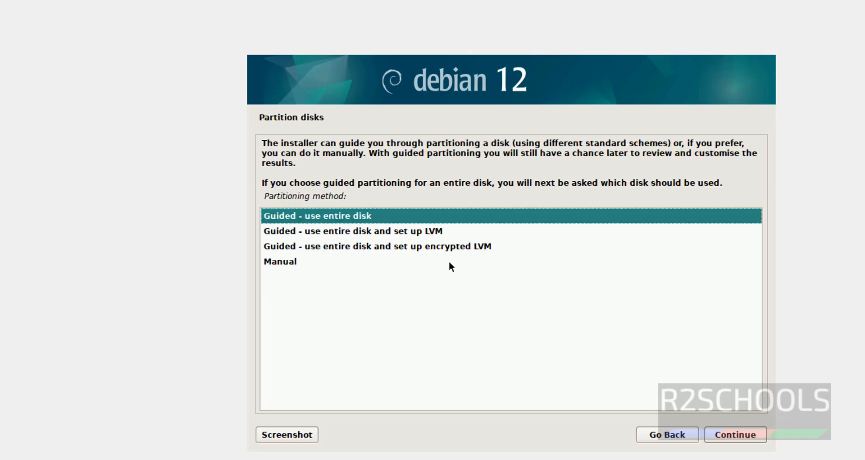
mouse_move(544, 298)
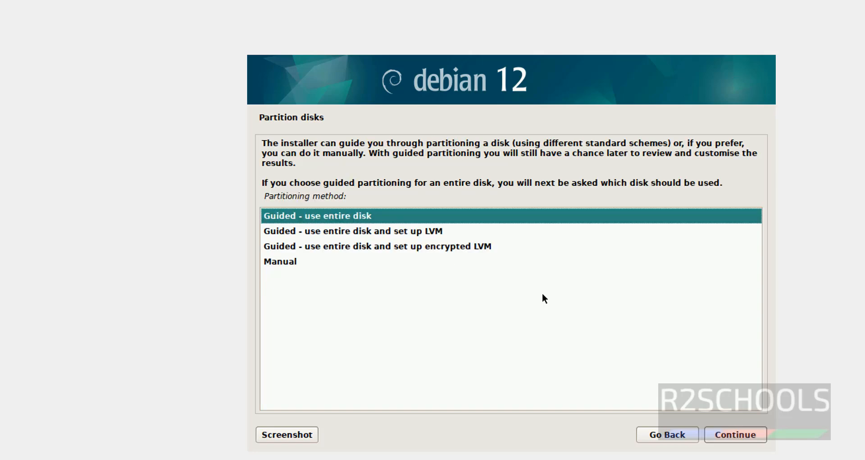
- Guided-partition the entire VBOX HARDDISK with all files in one partition, writing changes
click(735, 435)
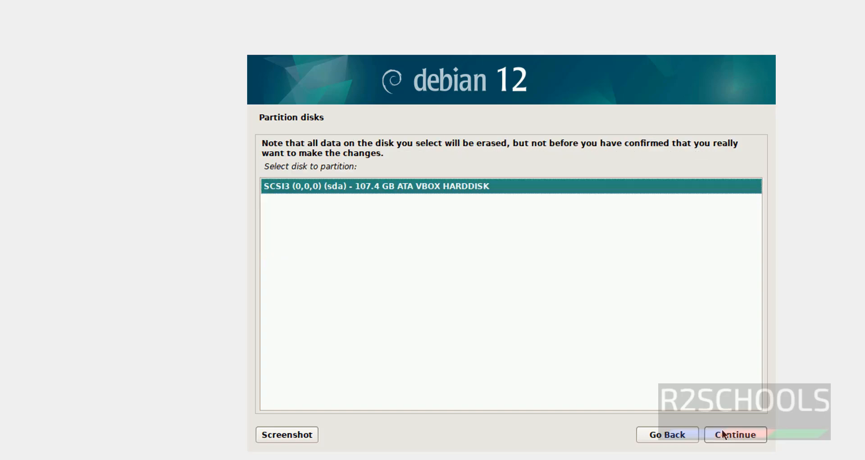
click(735, 435)
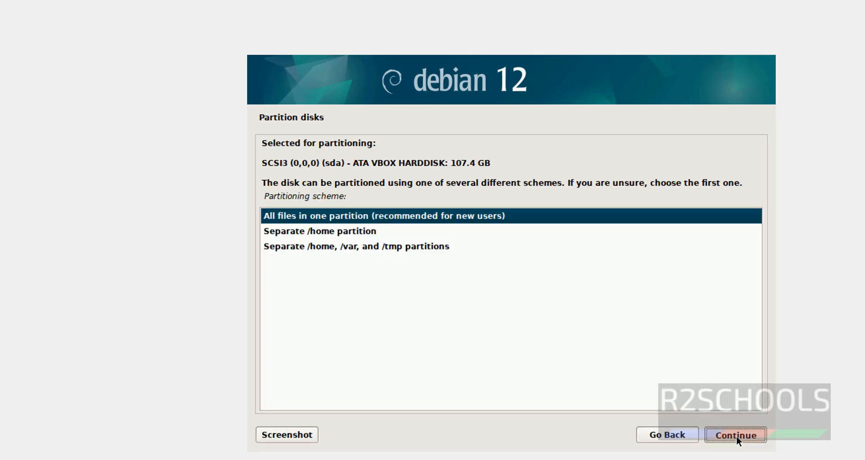
click(735, 435)
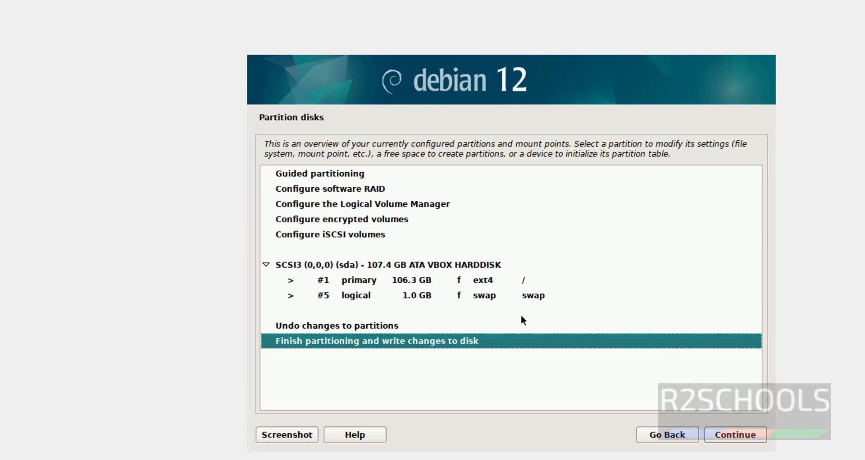
mouse_move(727, 439)
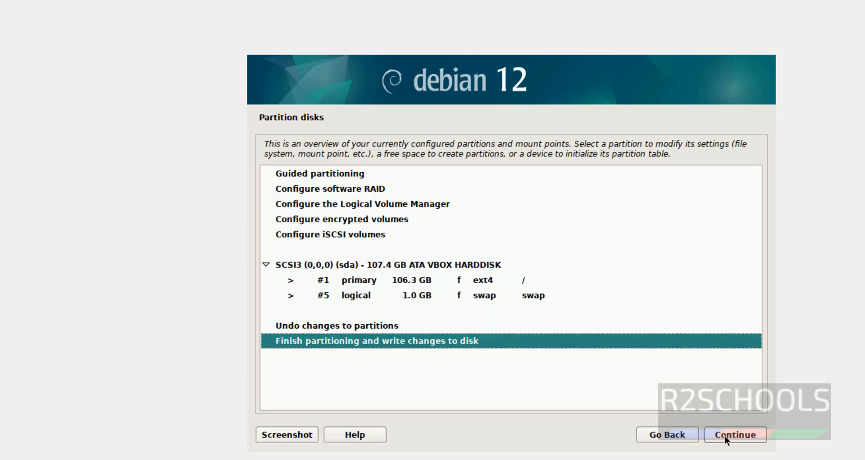
click(735, 434)
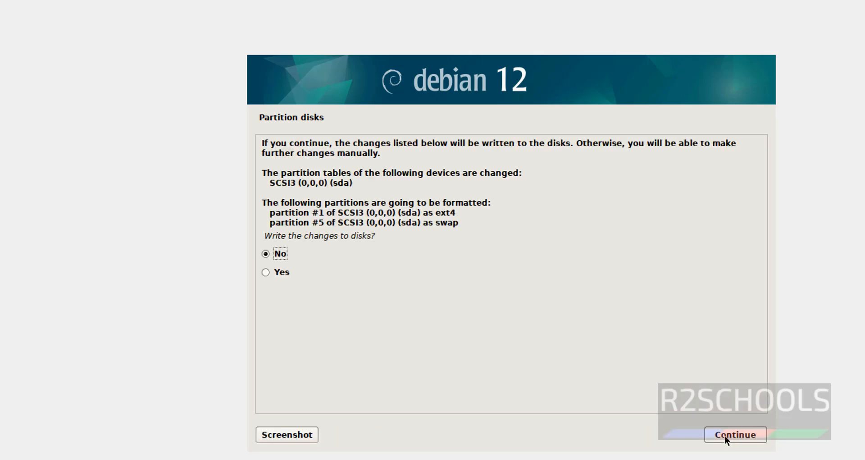
click(266, 271)
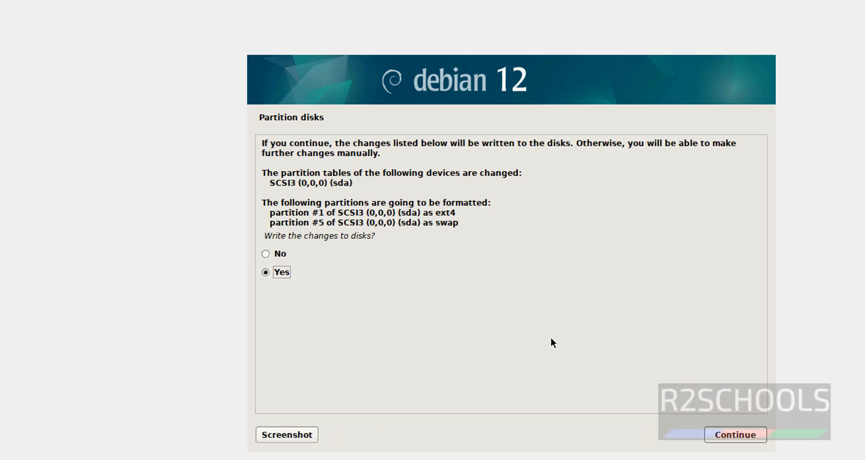
click(735, 435)
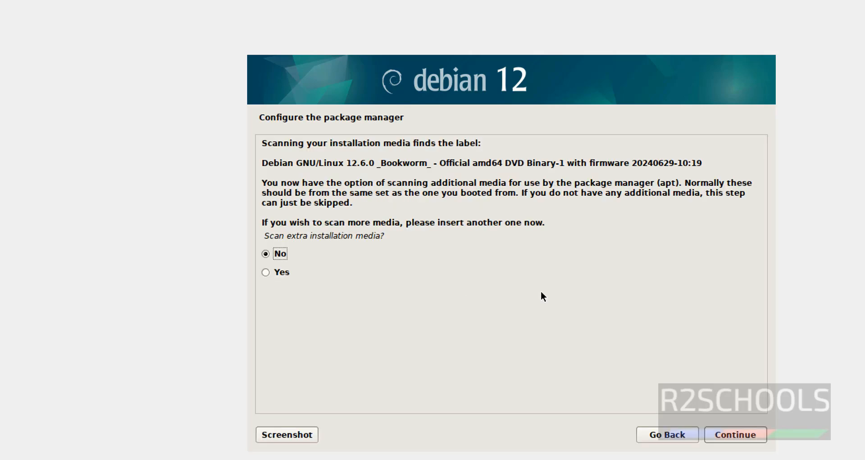
mouse_move(748, 445)
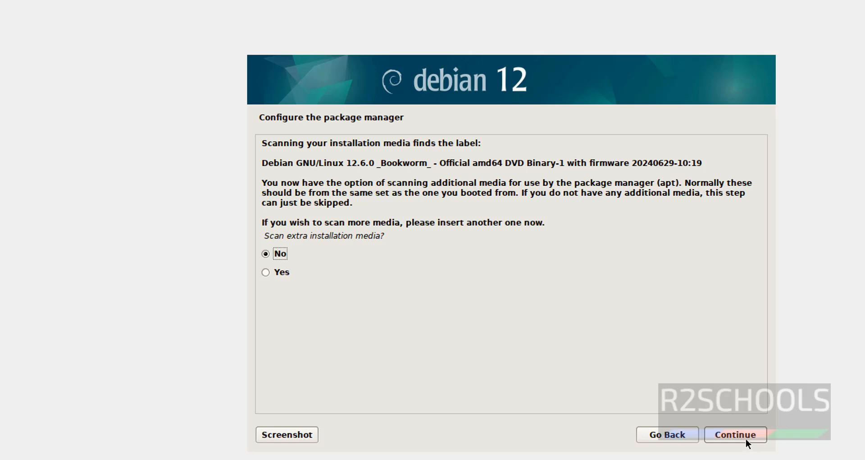
- Skip scanning extra installation media and continue without a network mirror
click(735, 435)
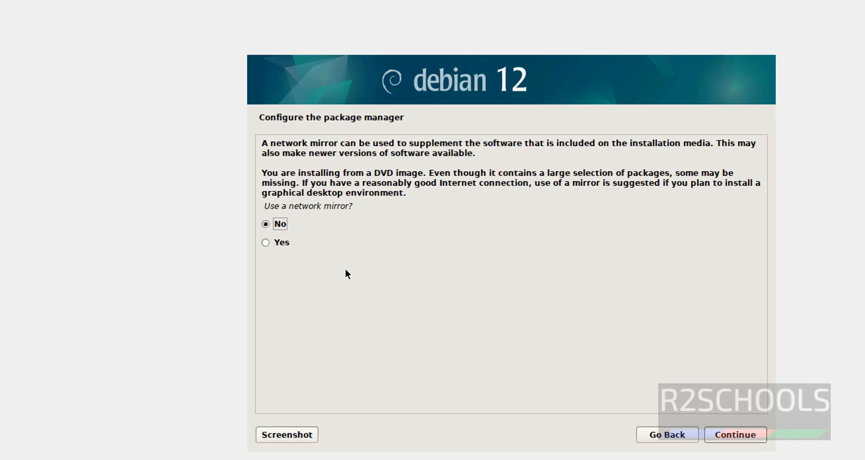
mouse_move(703, 423)
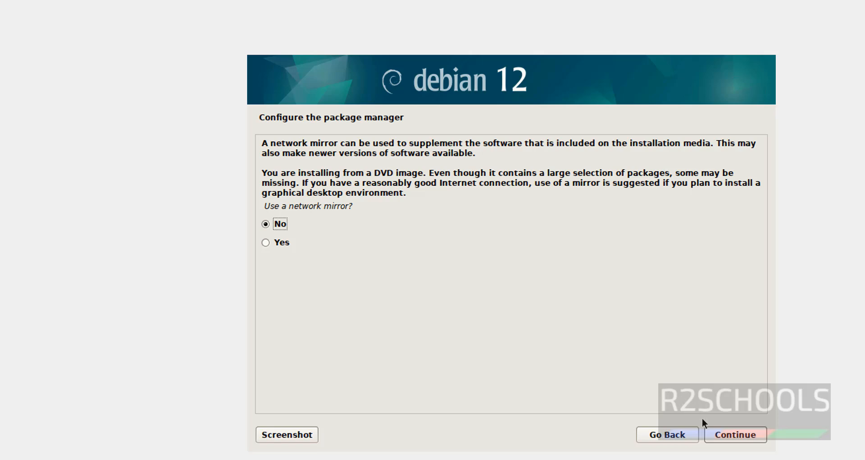
click(735, 434)
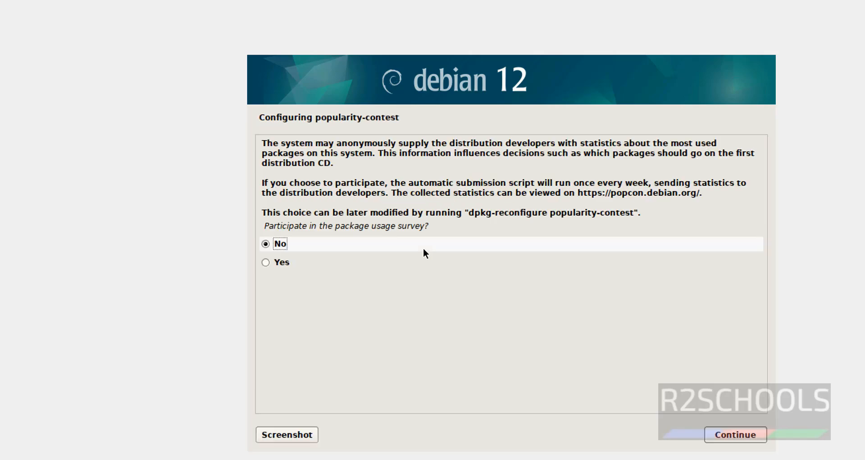
- Decline the usage survey, tick SSH server and Xfce, and start installing
click(736, 435)
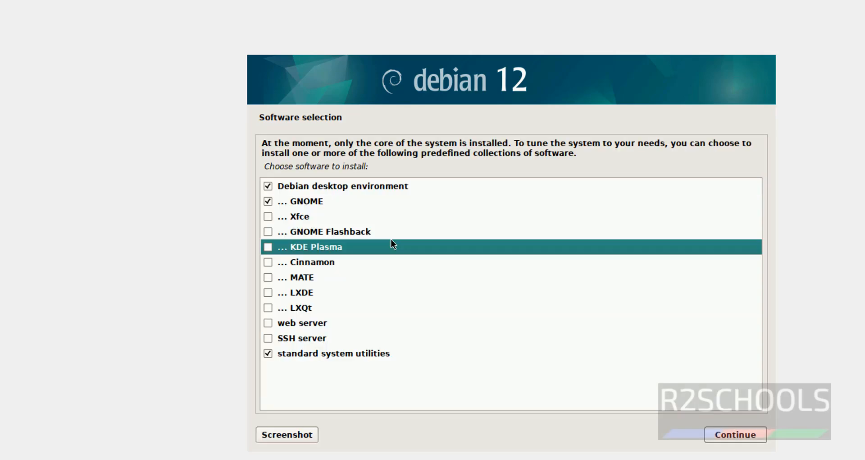
mouse_move(350, 196)
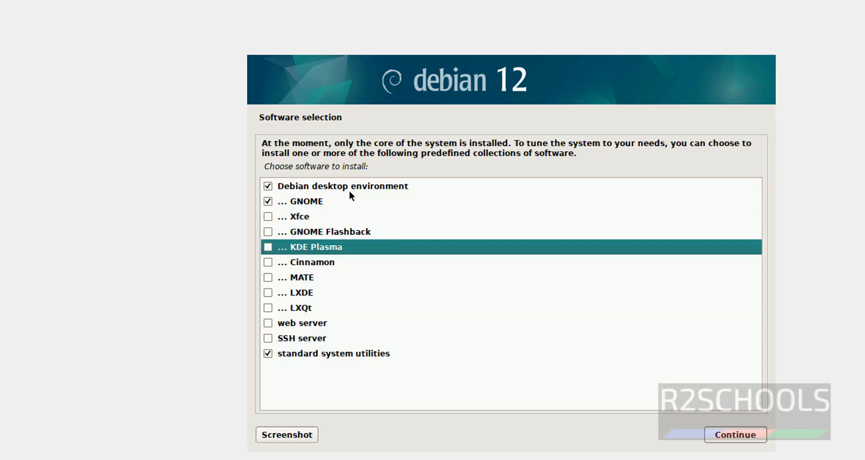
mouse_move(318, 365)
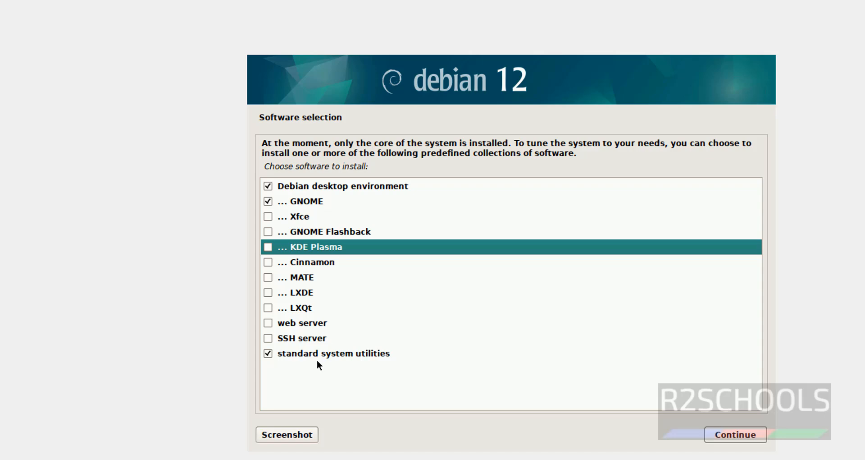
mouse_move(286, 339)
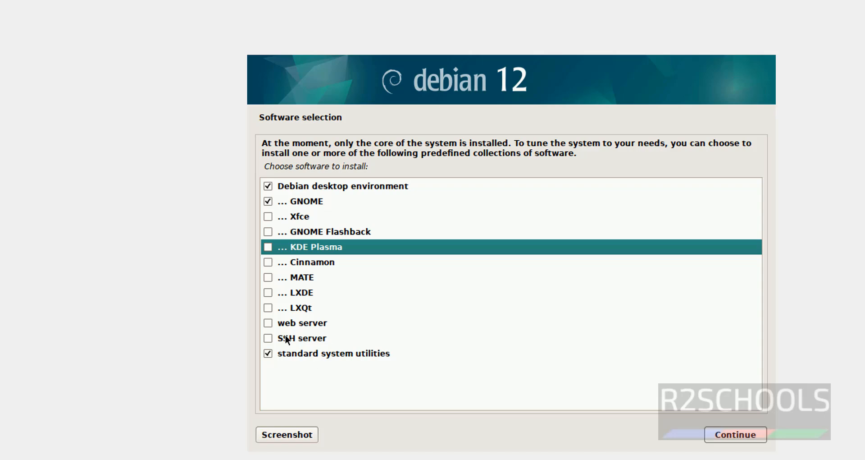
click(304, 337)
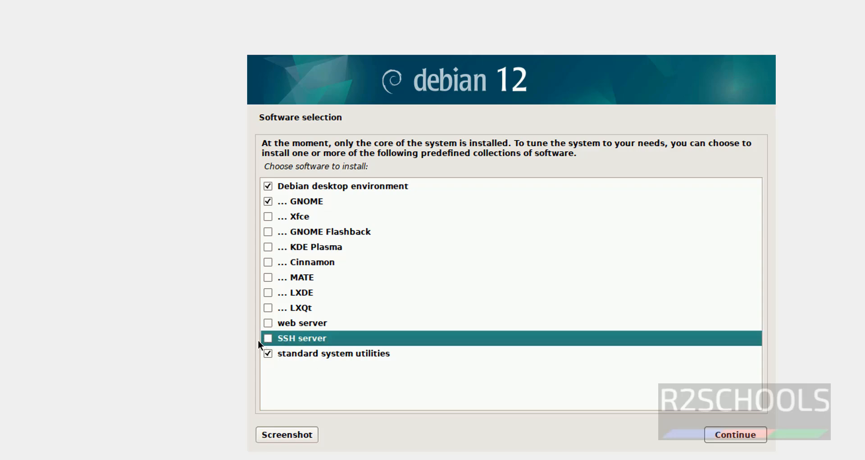
click(268, 337)
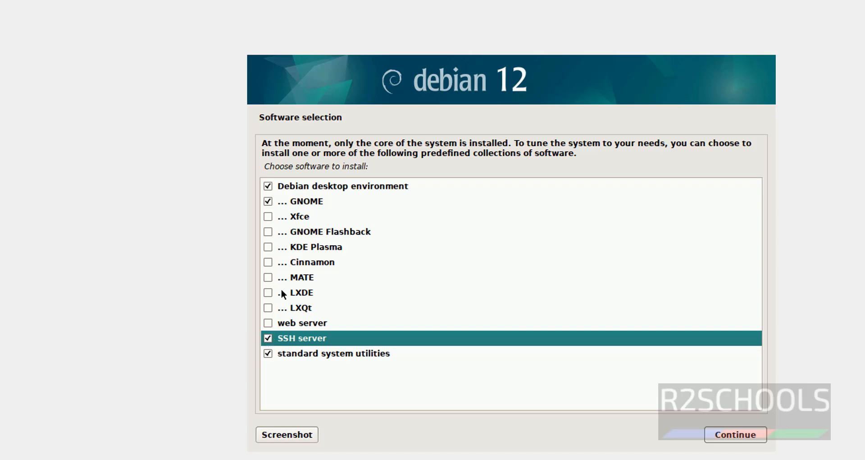
mouse_move(270, 223)
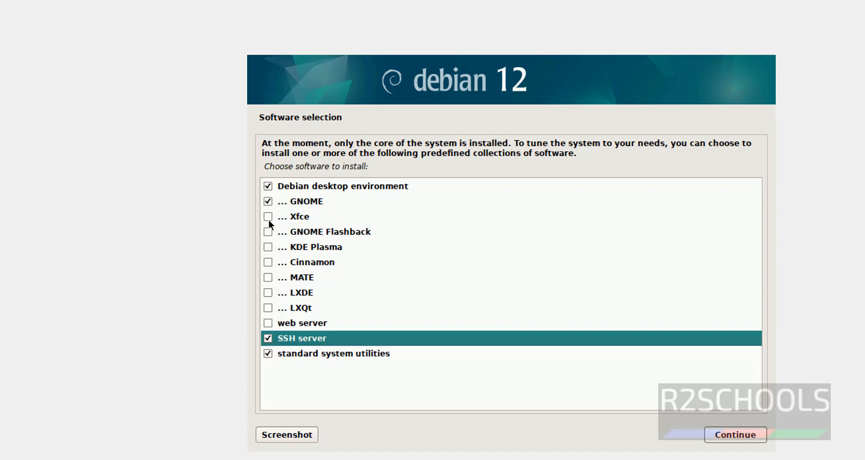
click(268, 216)
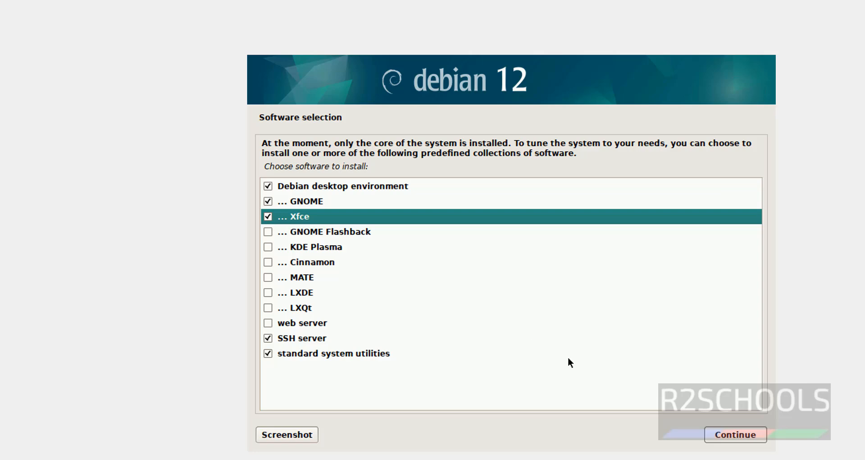
click(735, 434)
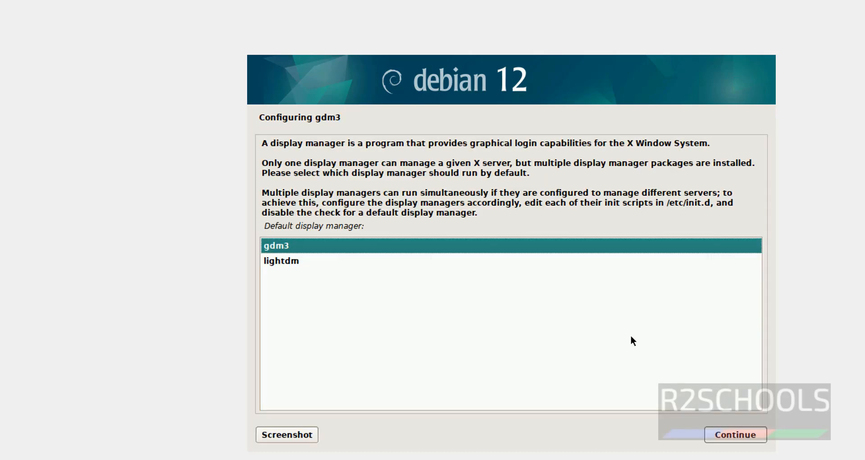
mouse_move(403, 276)
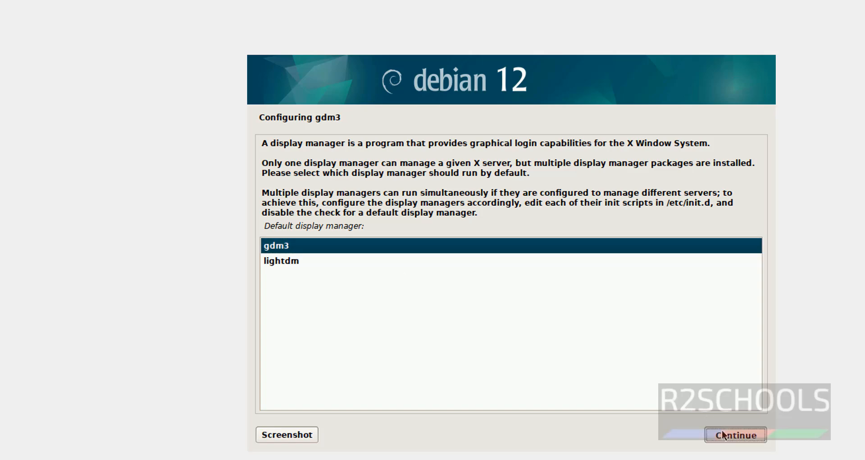
- Keep gdm3 as the default display manager
click(735, 434)
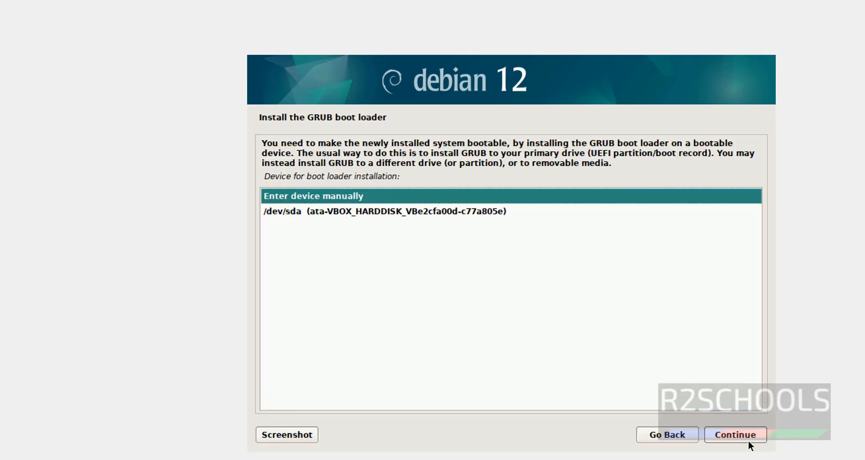
mouse_move(421, 191)
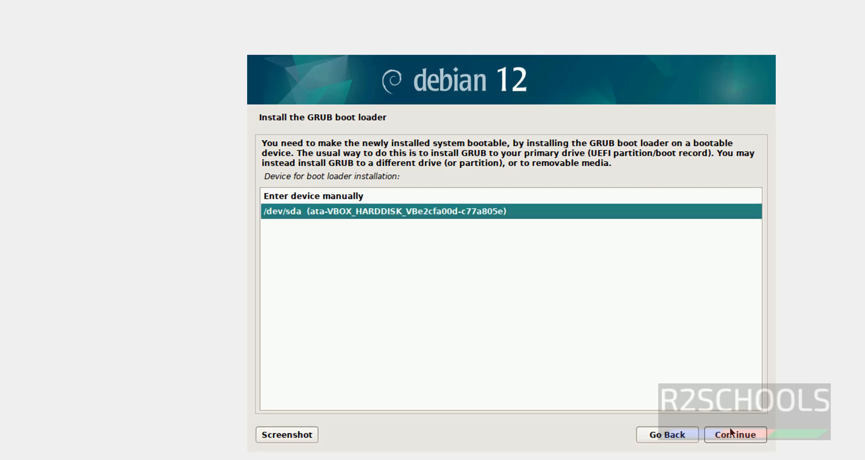
- Install the GRUB boot loader on /dev/sda
click(735, 434)
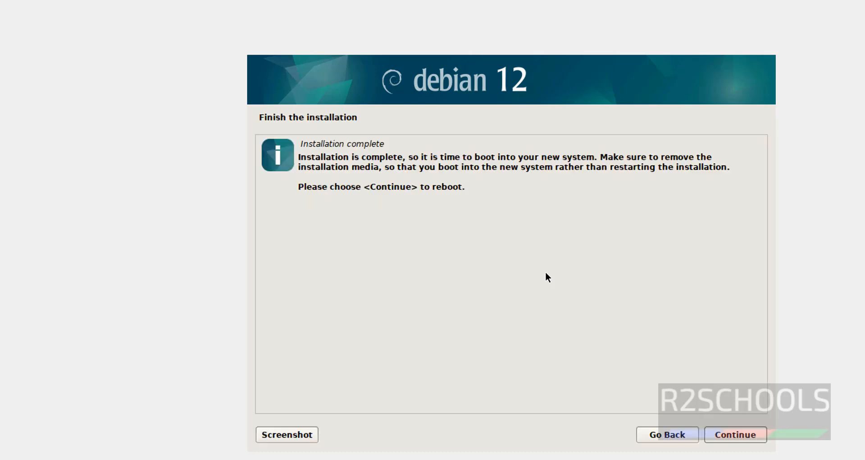
mouse_move(589, 217)
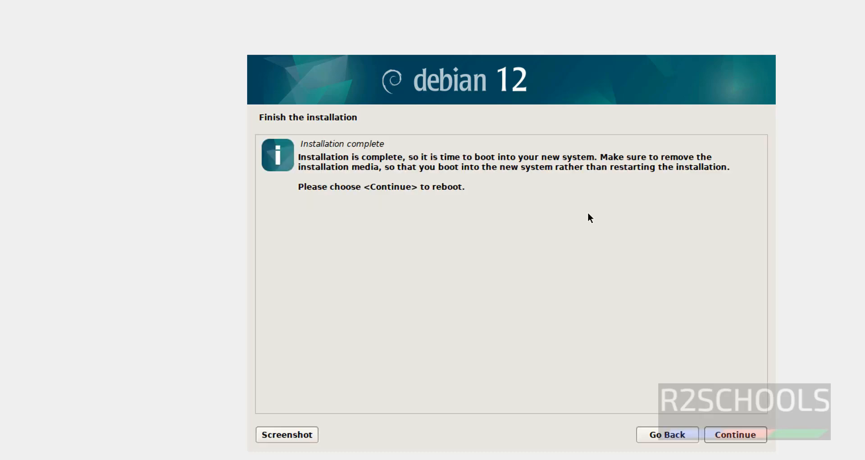
mouse_move(608, 175)
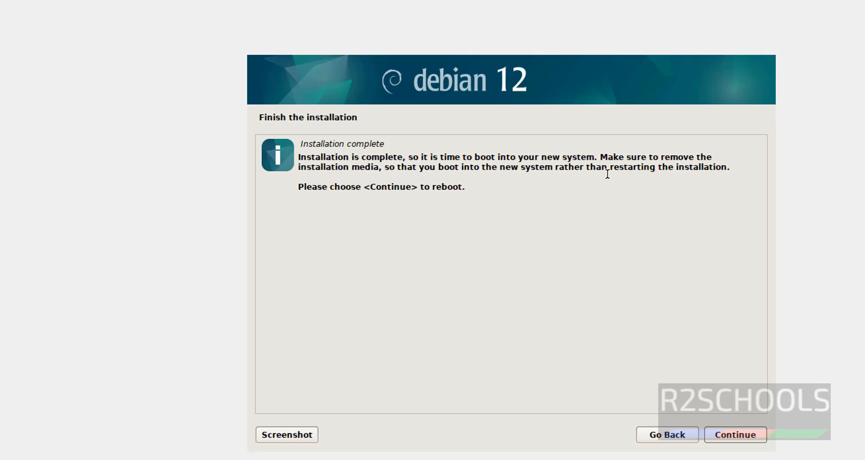
mouse_move(534, 211)
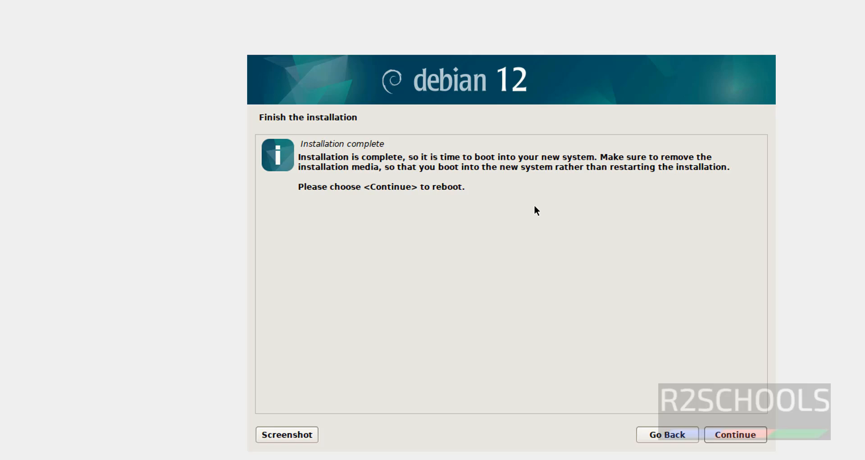
mouse_move(665, 179)
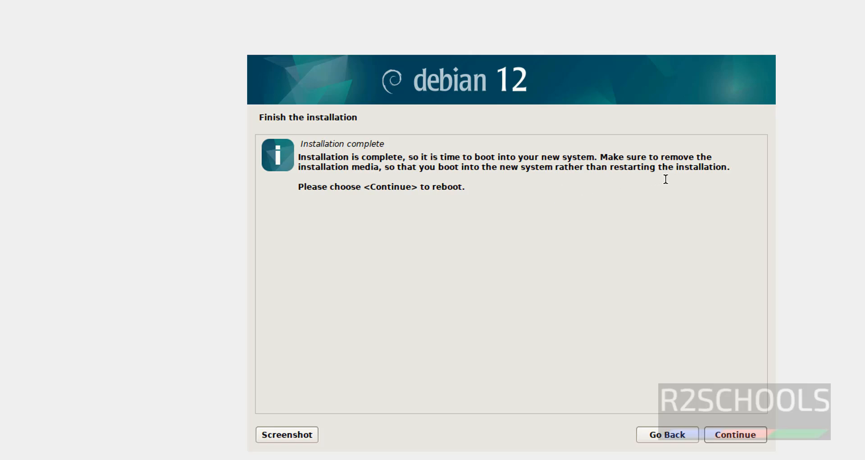
mouse_move(668, 428)
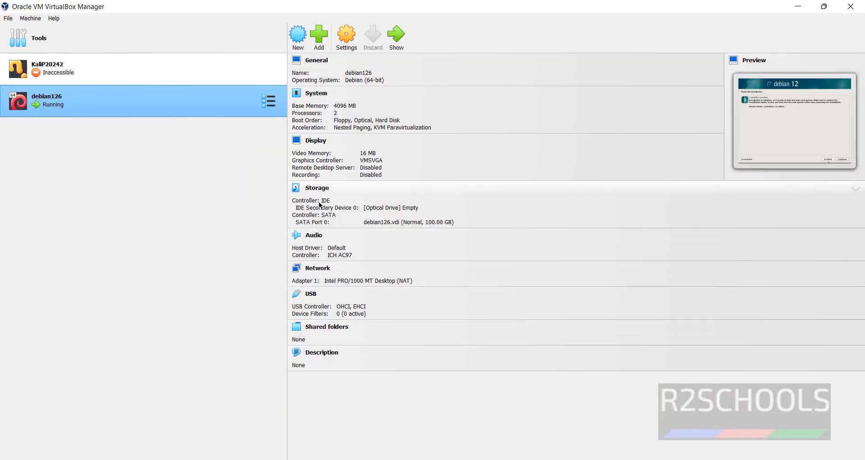
mouse_move(383, 207)
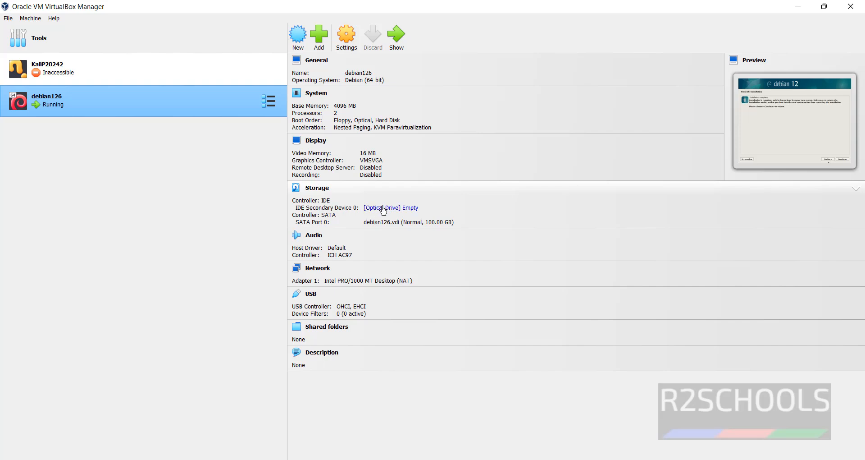
mouse_move(400, 204)
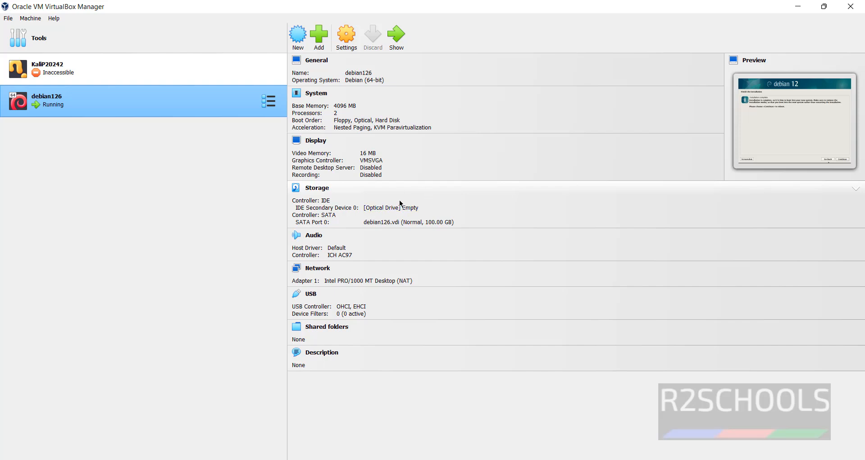
mouse_move(390, 207)
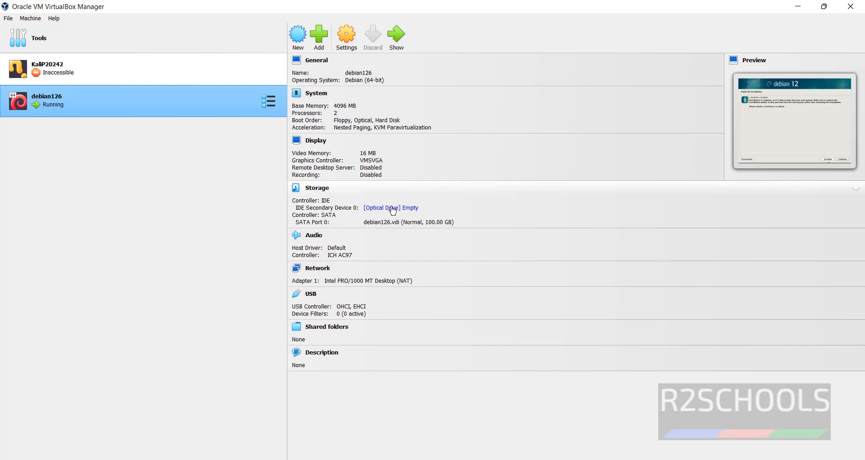
mouse_move(390, 207)
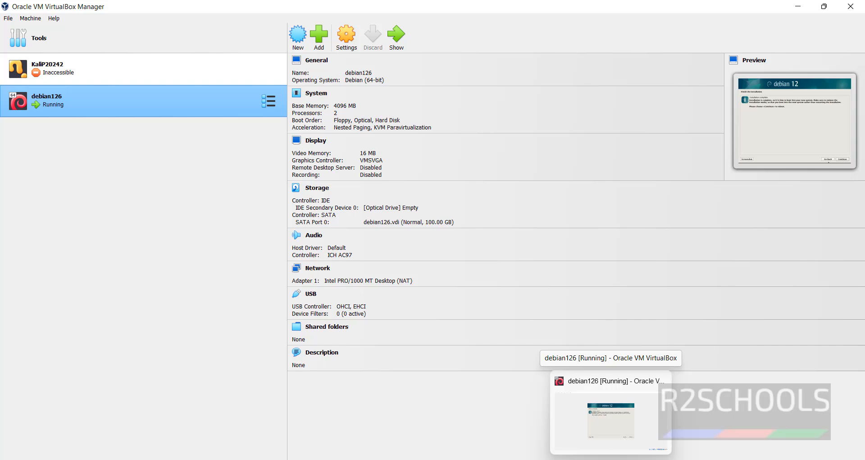
- Bring the debian126 [Running] VM window back to the front via its taskbar preview
click(609, 411)
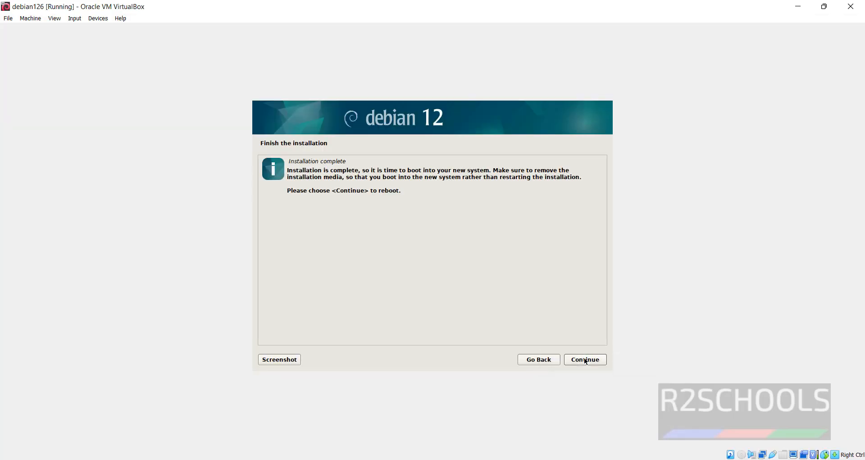
- Reboot into the installed Debian and log in as r2schools with the password
click(585, 359)
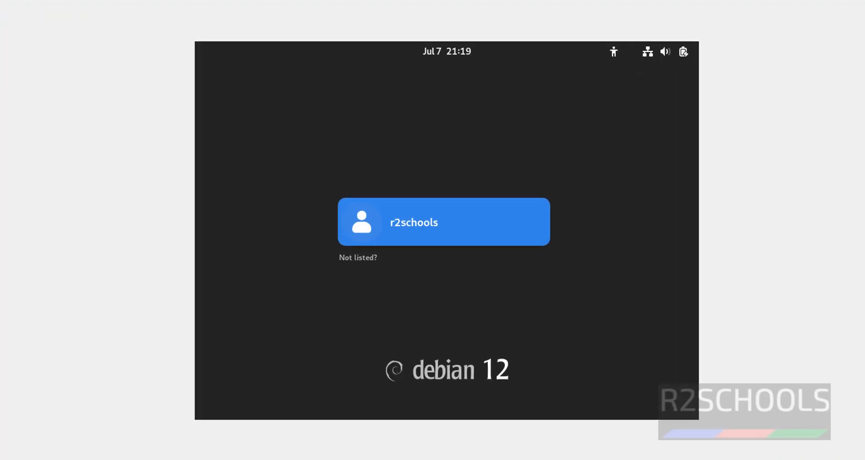
click(444, 221)
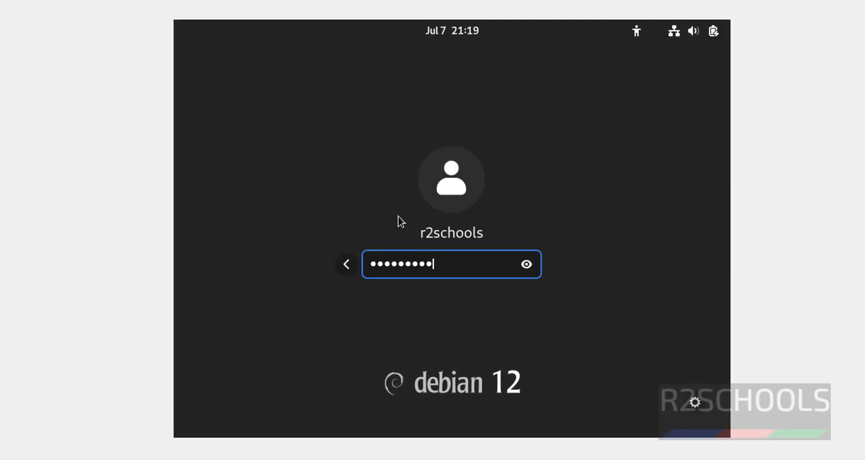
key(Return)
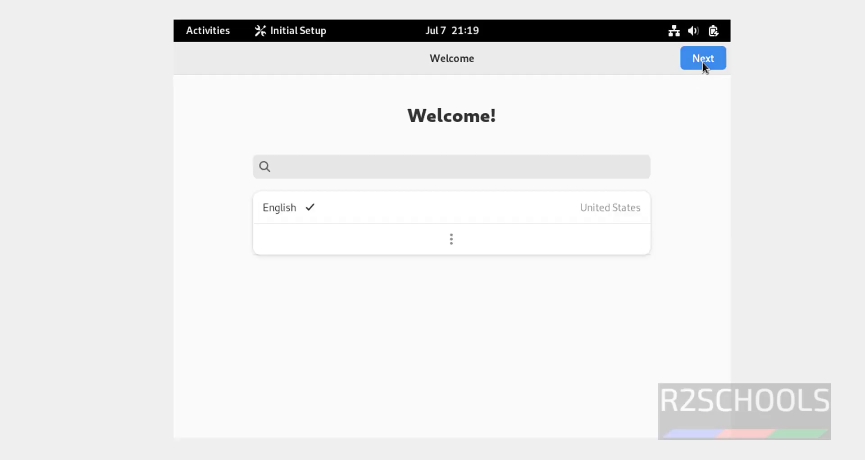
- Accept English, keep location services on, skip online accounts, and start using Debian
click(703, 58)
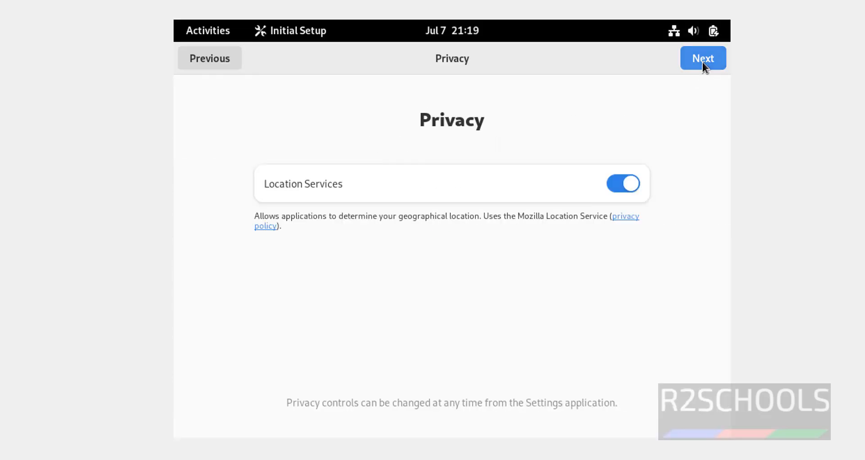
click(703, 57)
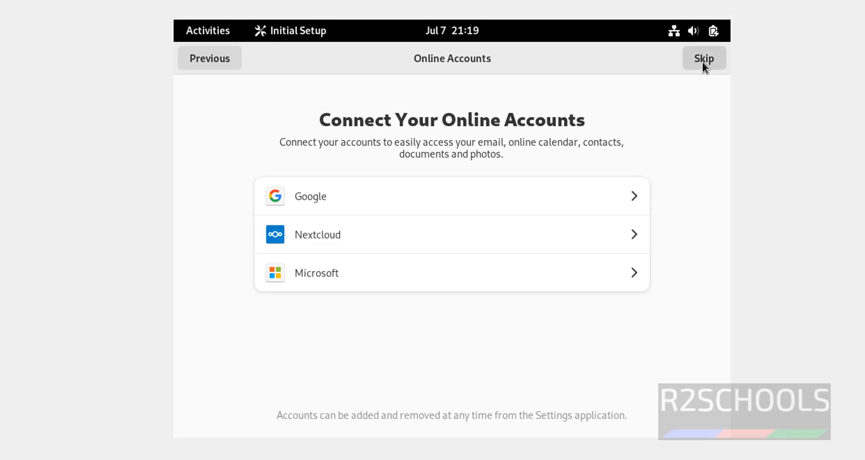
click(704, 58)
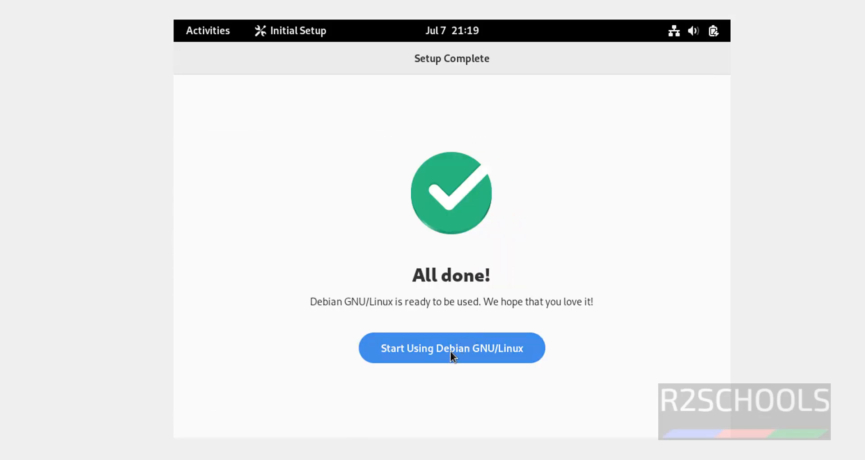
click(452, 347)
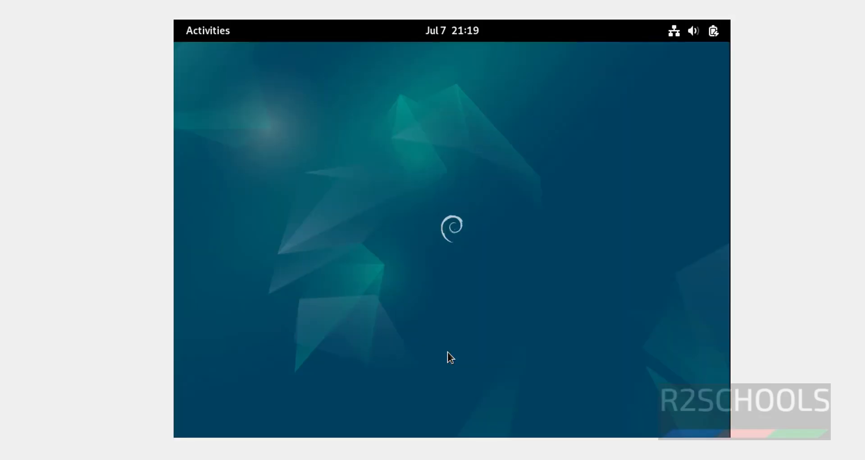
mouse_move(214, 67)
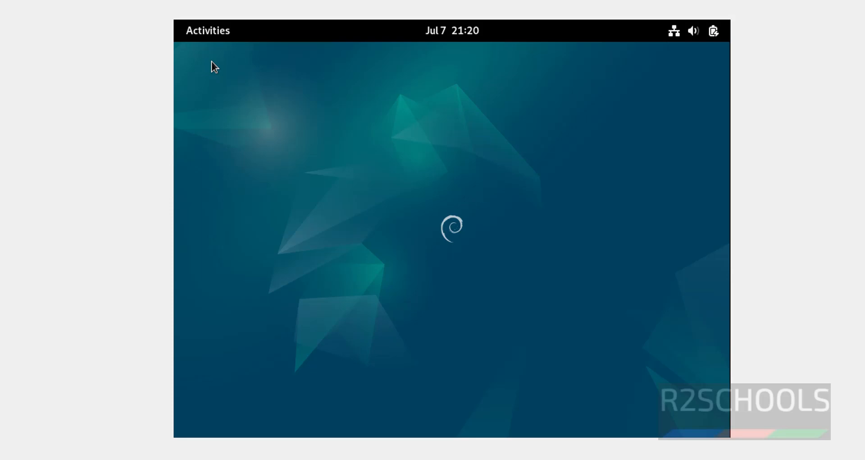
mouse_move(460, 2)
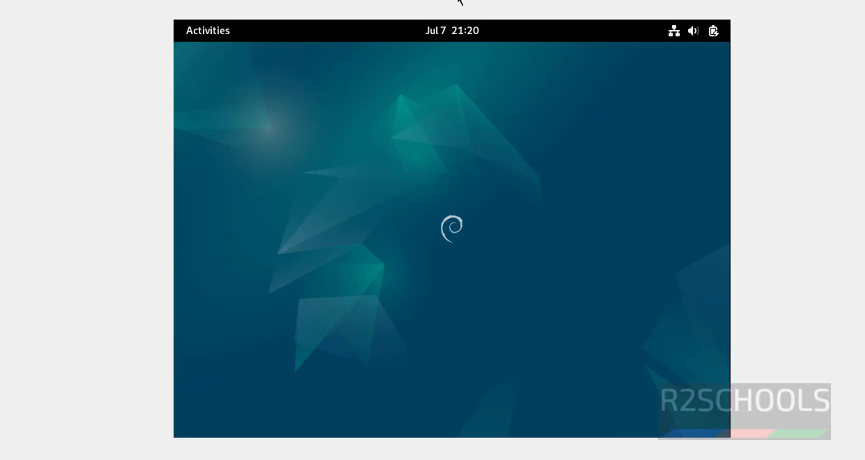